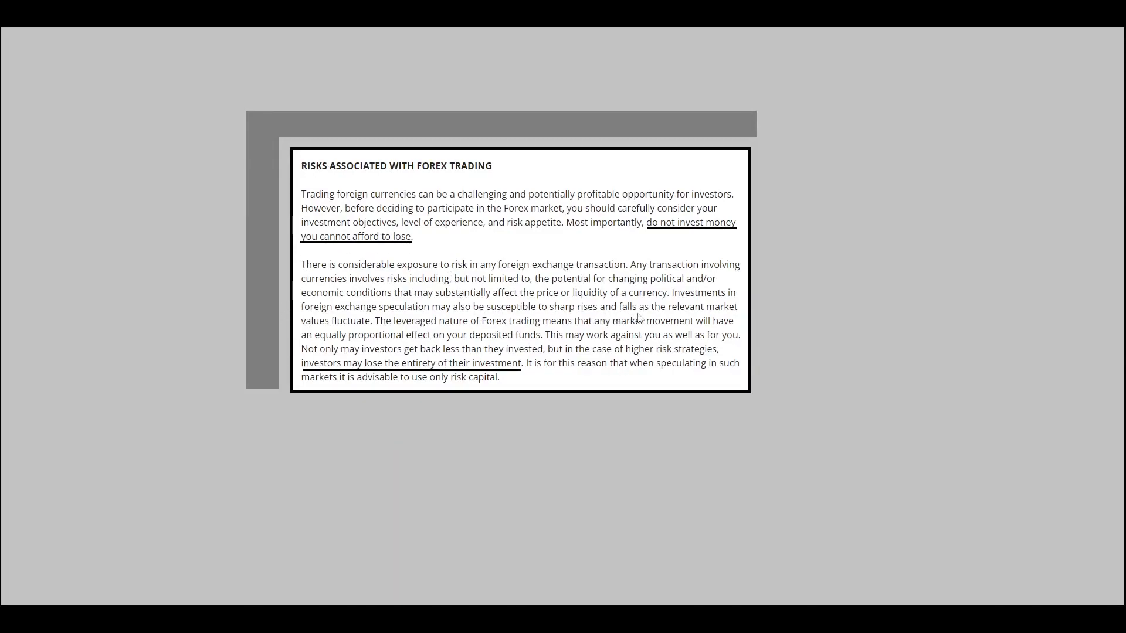
mouse_move(362, 374)
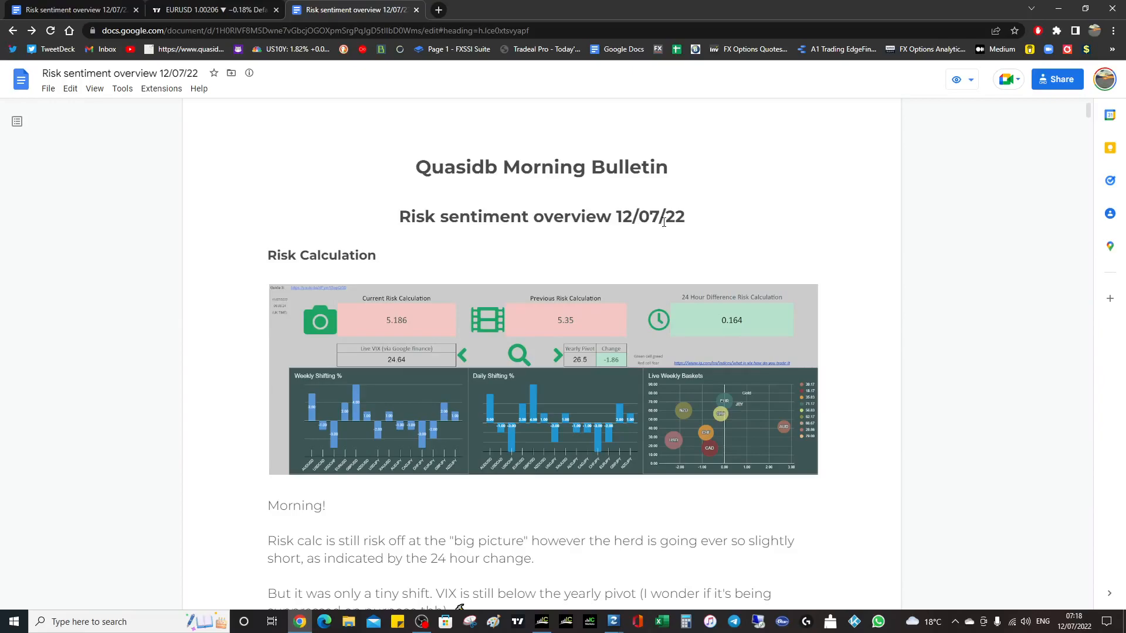
mouse_move(611, 287)
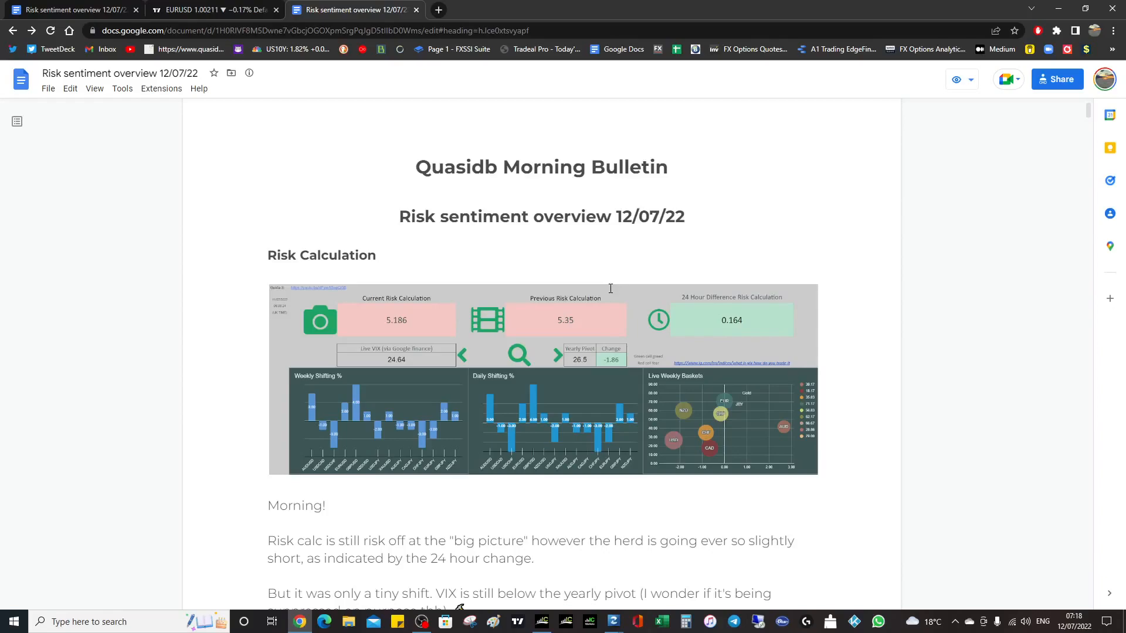
mouse_move(423, 298)
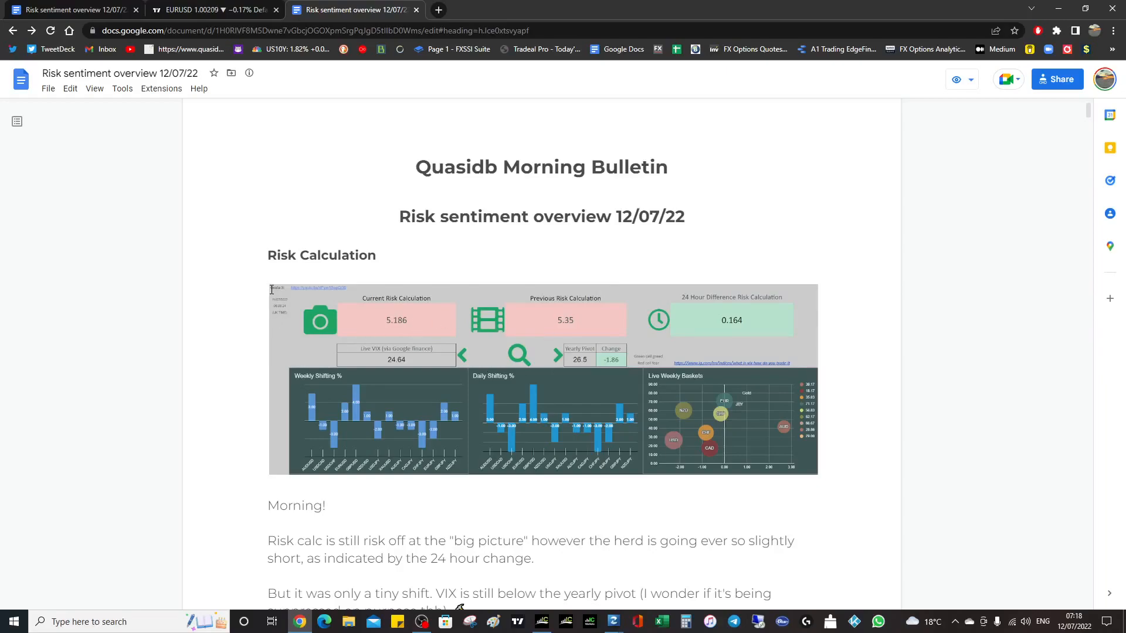
mouse_move(271, 288)
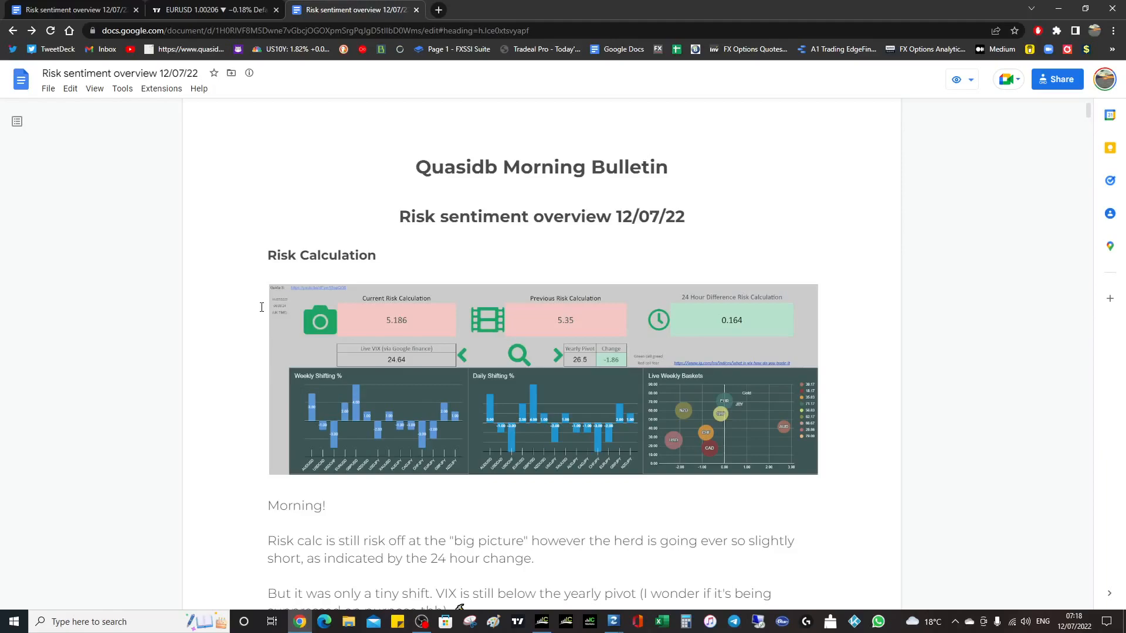
mouse_move(517, 397)
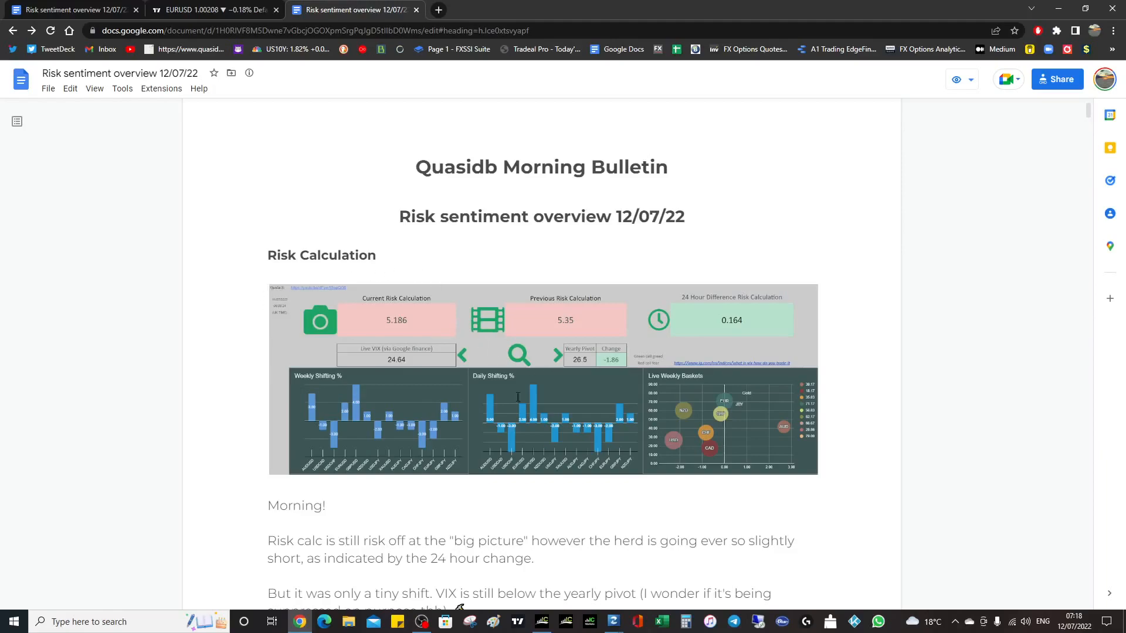
mouse_move(575, 445)
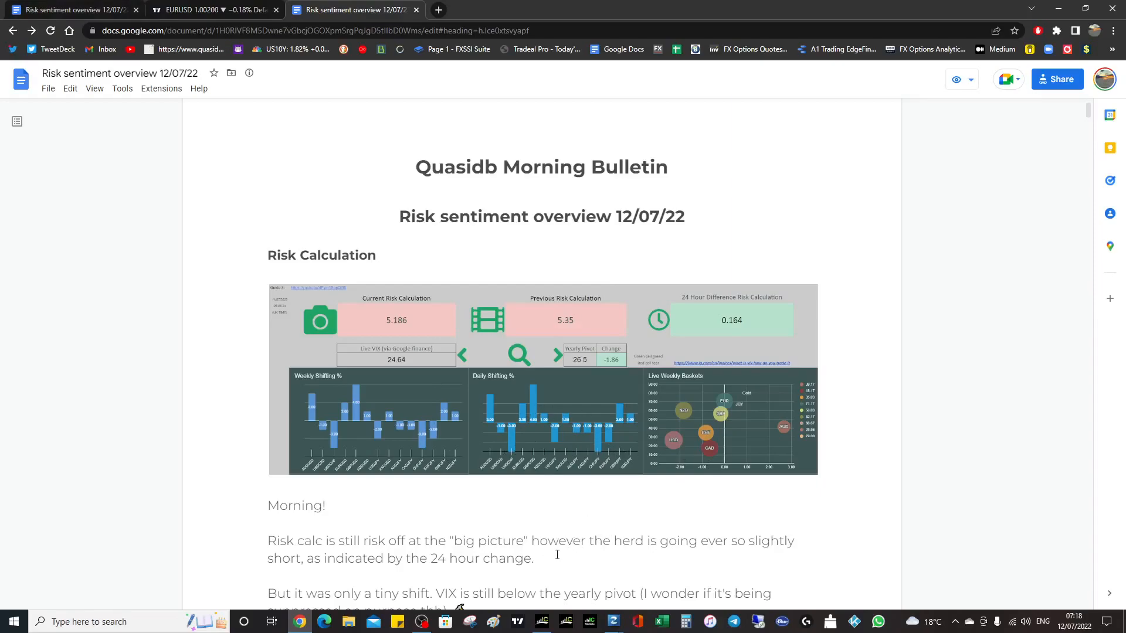
mouse_move(552, 527)
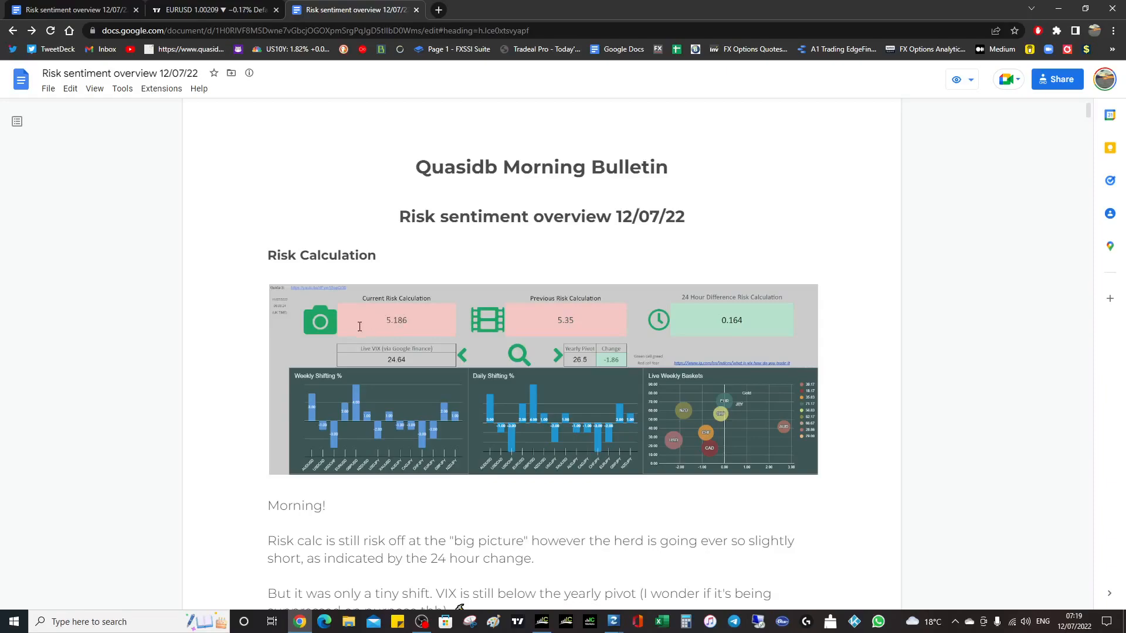
mouse_move(395, 309)
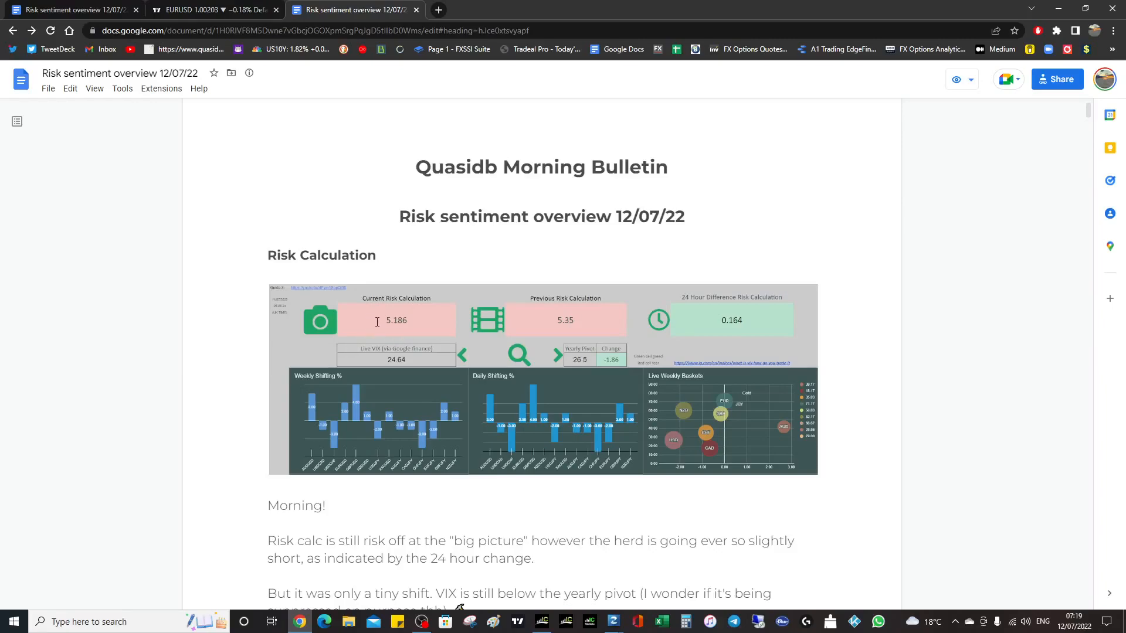
mouse_move(933, 102)
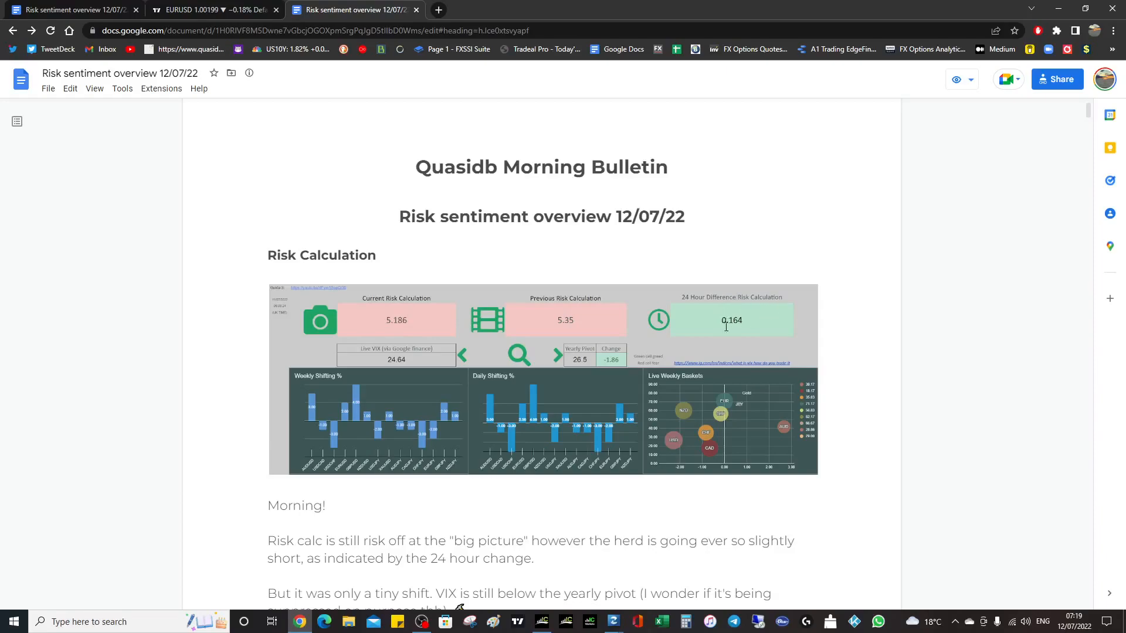
Scroll below the Risk Calculation dashboard to the commentary and VIX alert at 26.5.
scroll("down", 3)
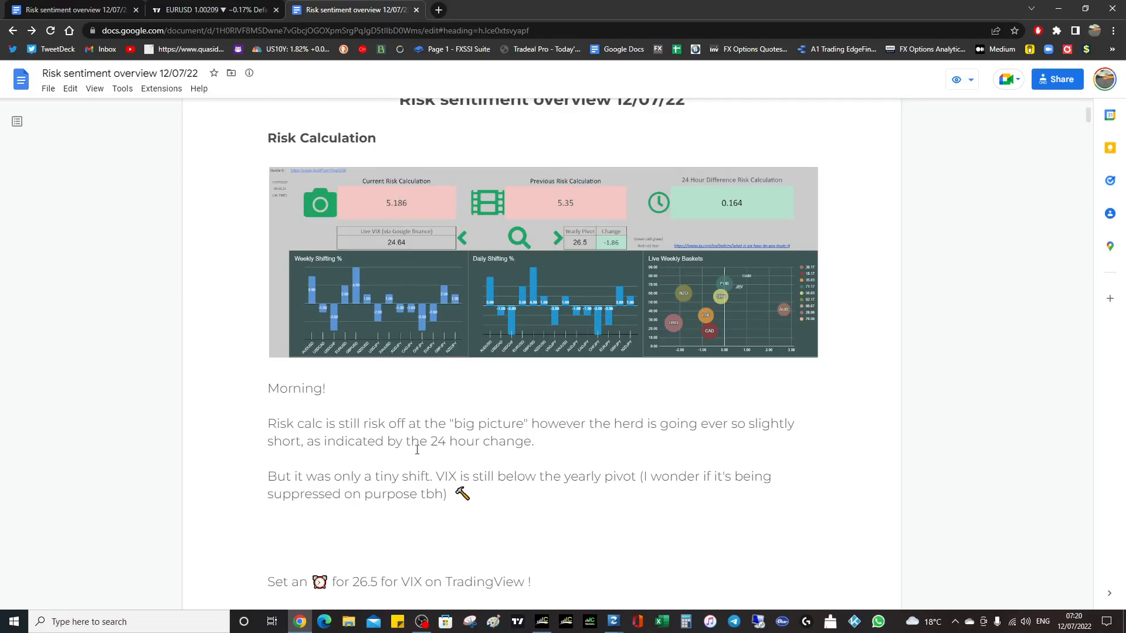
Scroll past the Tuesday SSI snapshot table to the Currency Strength Meter heading.
scroll("down", 3)
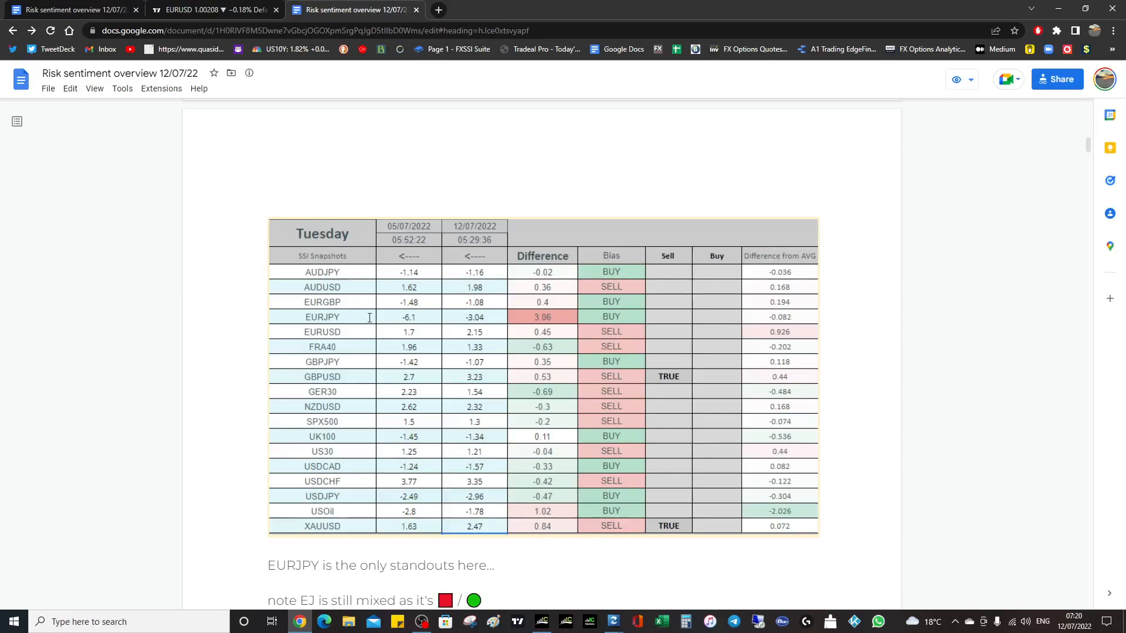
scroll("down", 3)
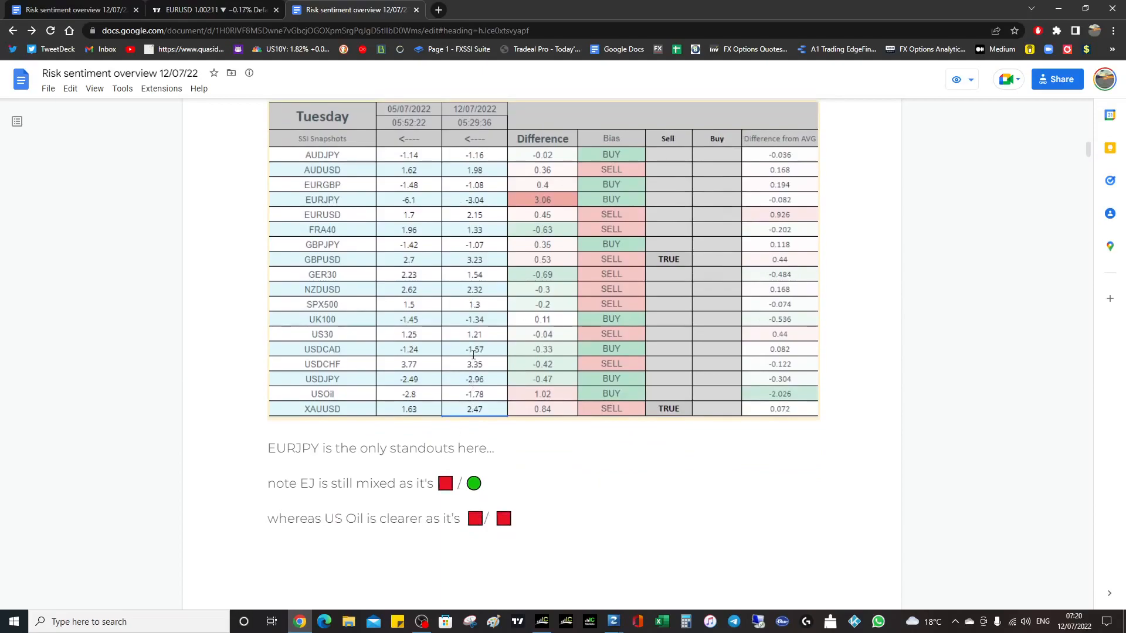
mouse_move(560, 334)
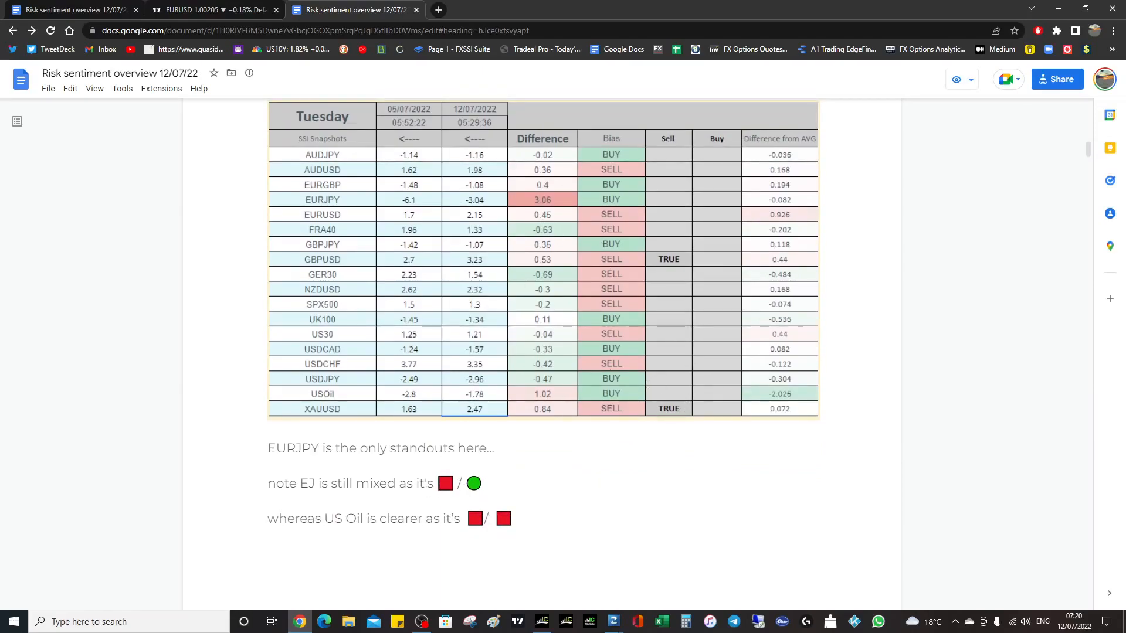
scroll("down", 3)
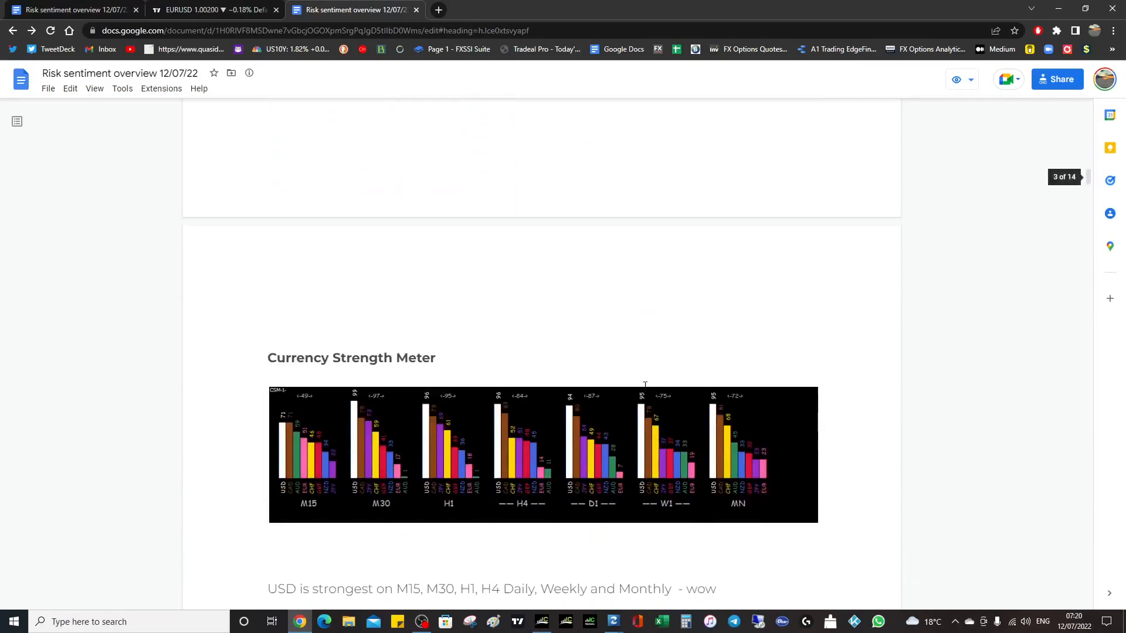
Scroll past the Live Weekly Baskets bubble chart to the USD strongest, AUD weakest note.
scroll("down", 3)
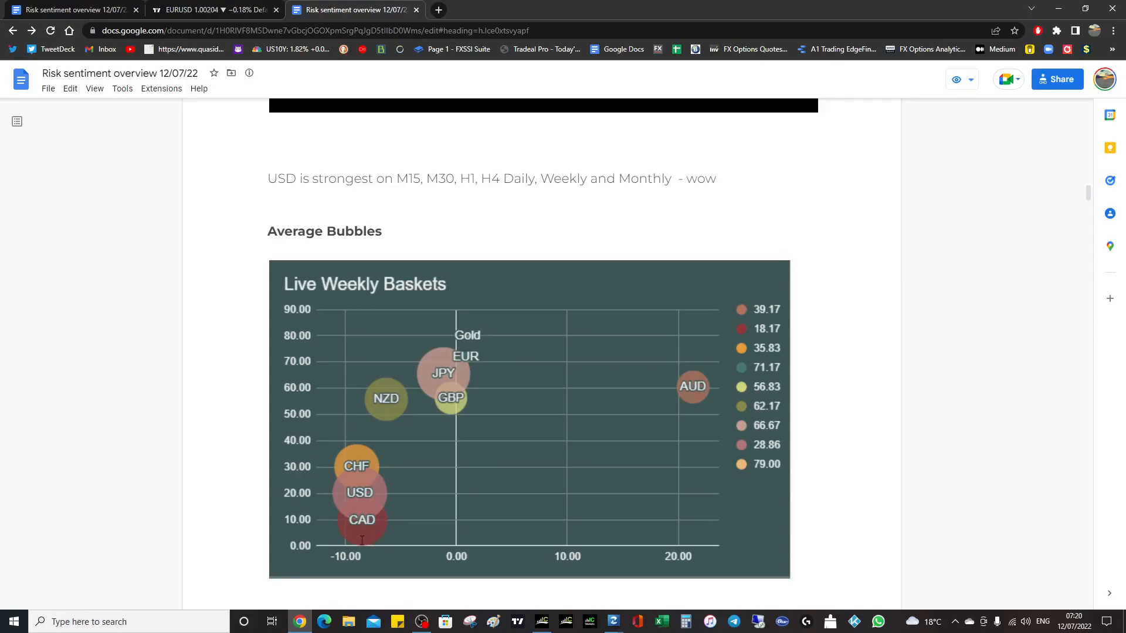
mouse_move(586, 410)
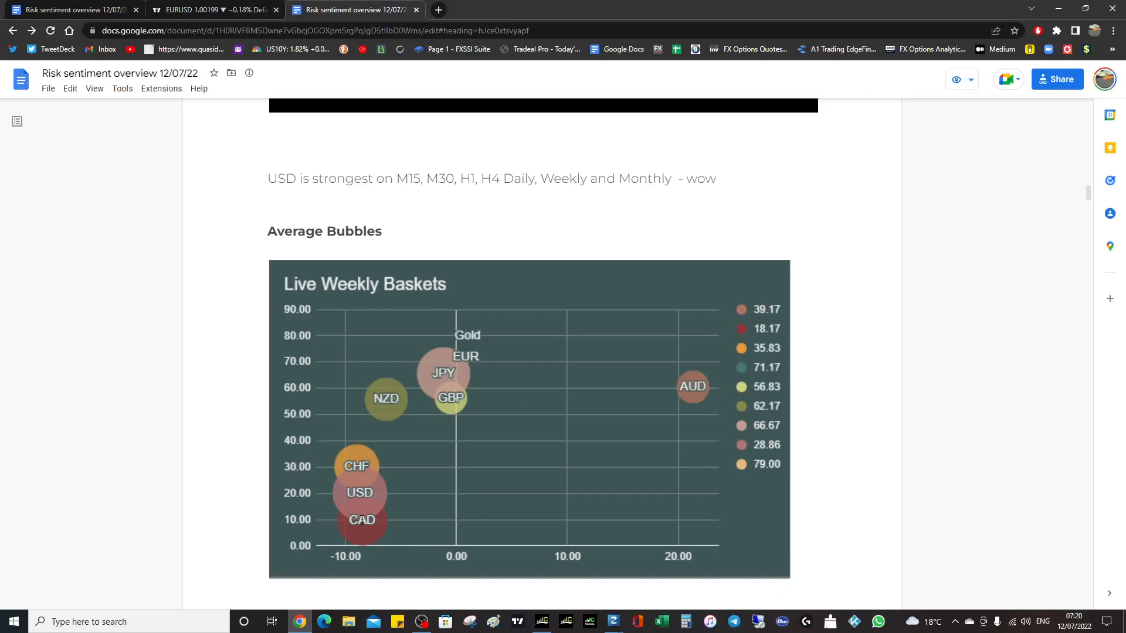
mouse_move(380, 408)
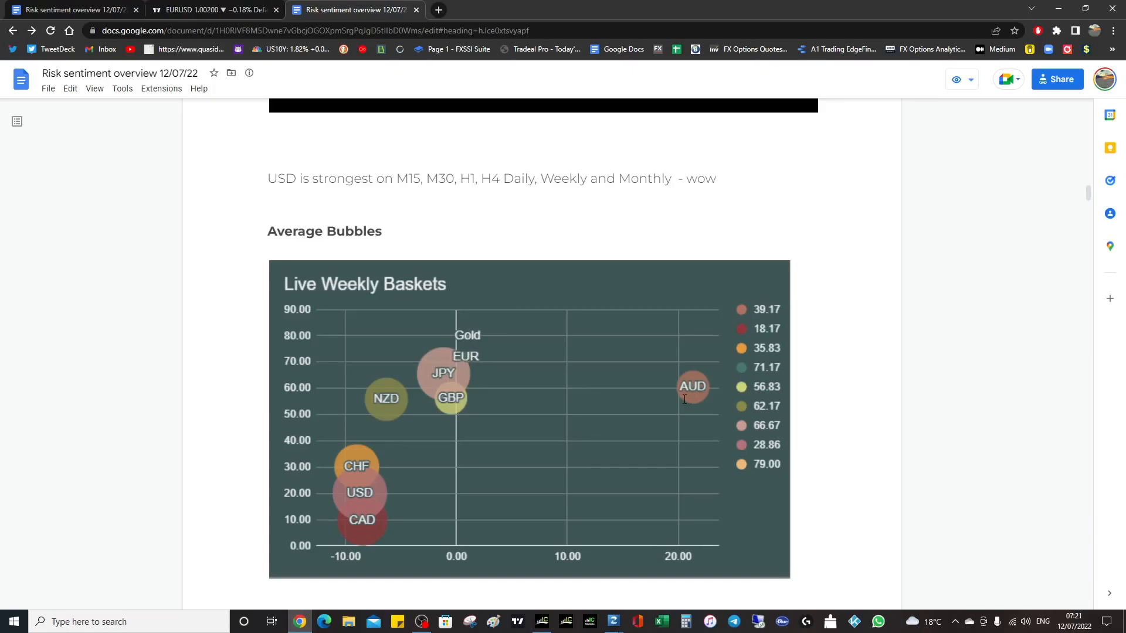
mouse_move(429, 391)
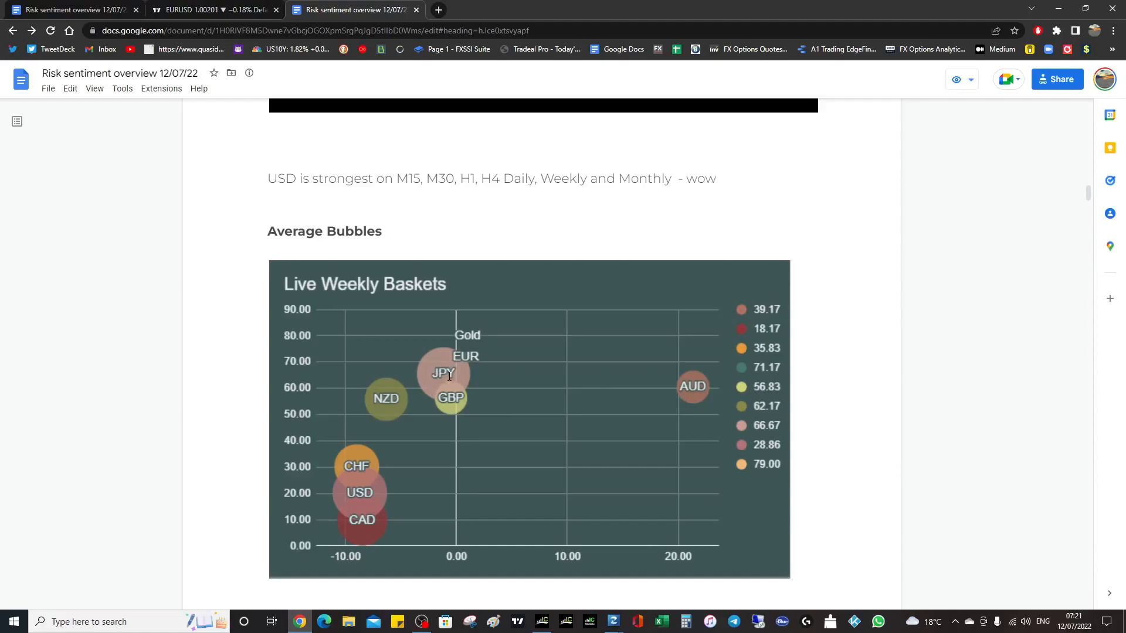
mouse_move(379, 473)
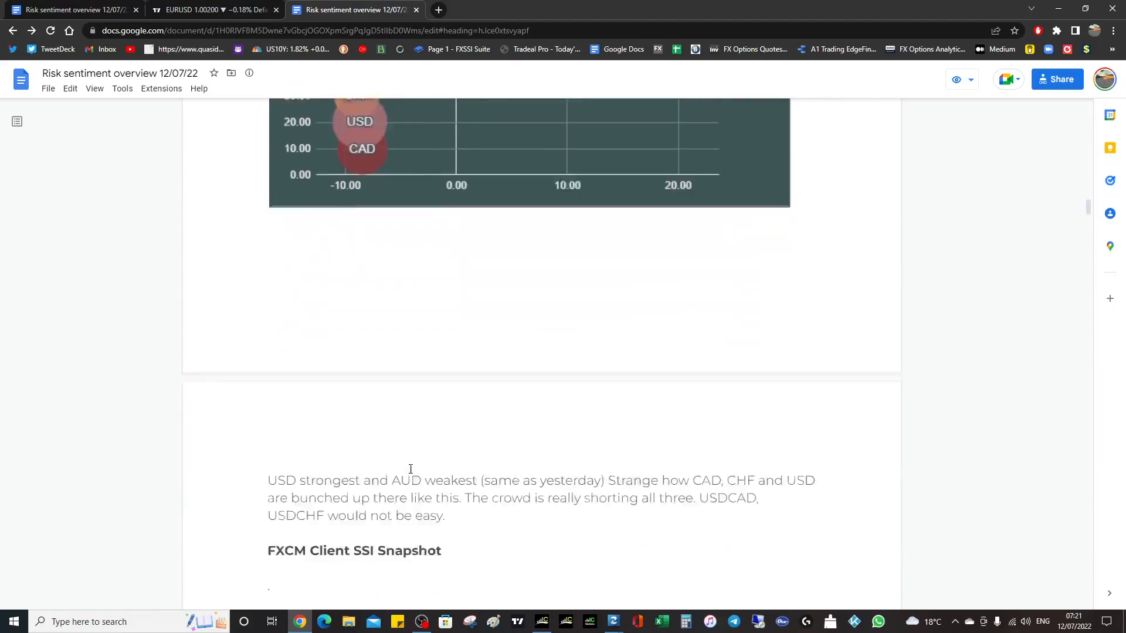
scroll("down", 3)
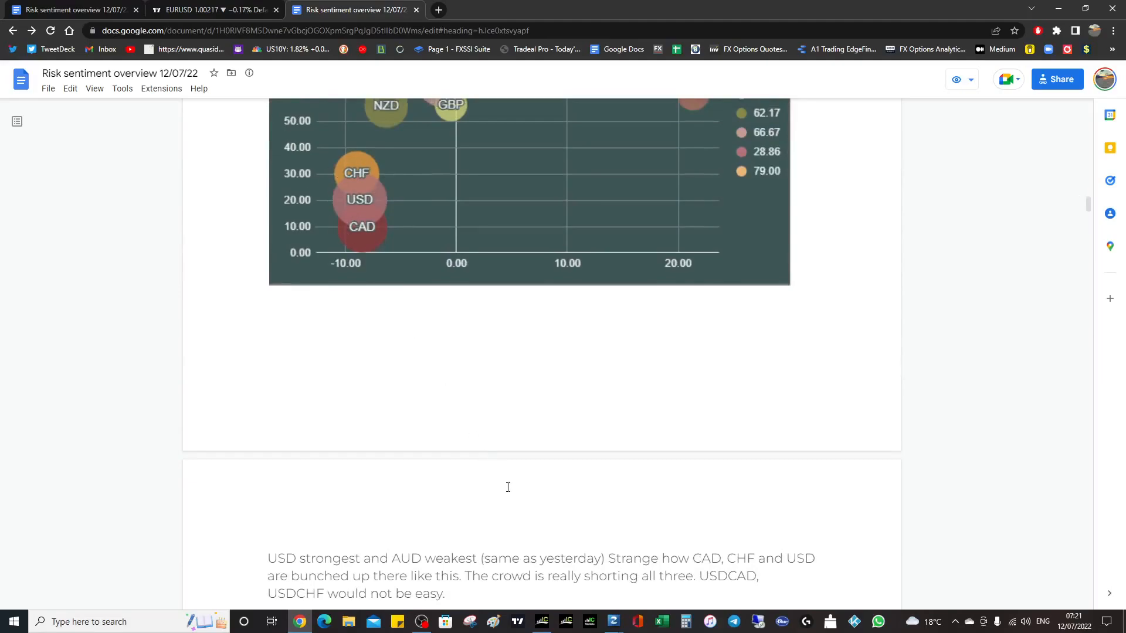
Scroll past the FXCM Client SSI Snapshot chart to the SPX, US30 and GOLD Sentiment section.
scroll("down", 3)
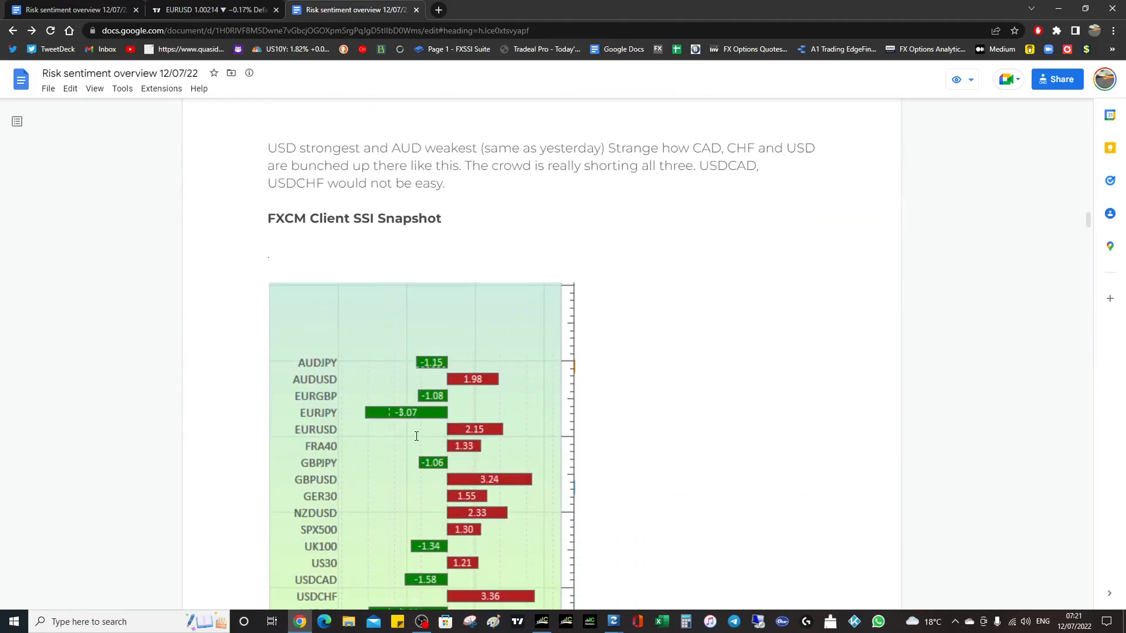
scroll("down", 3)
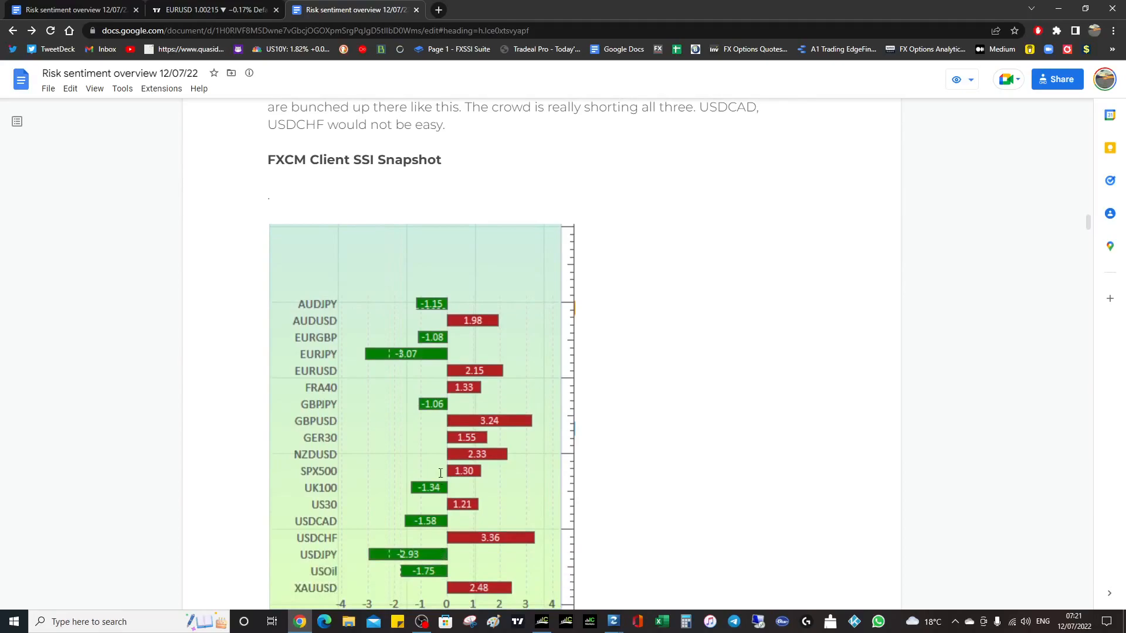
scroll("down", 3)
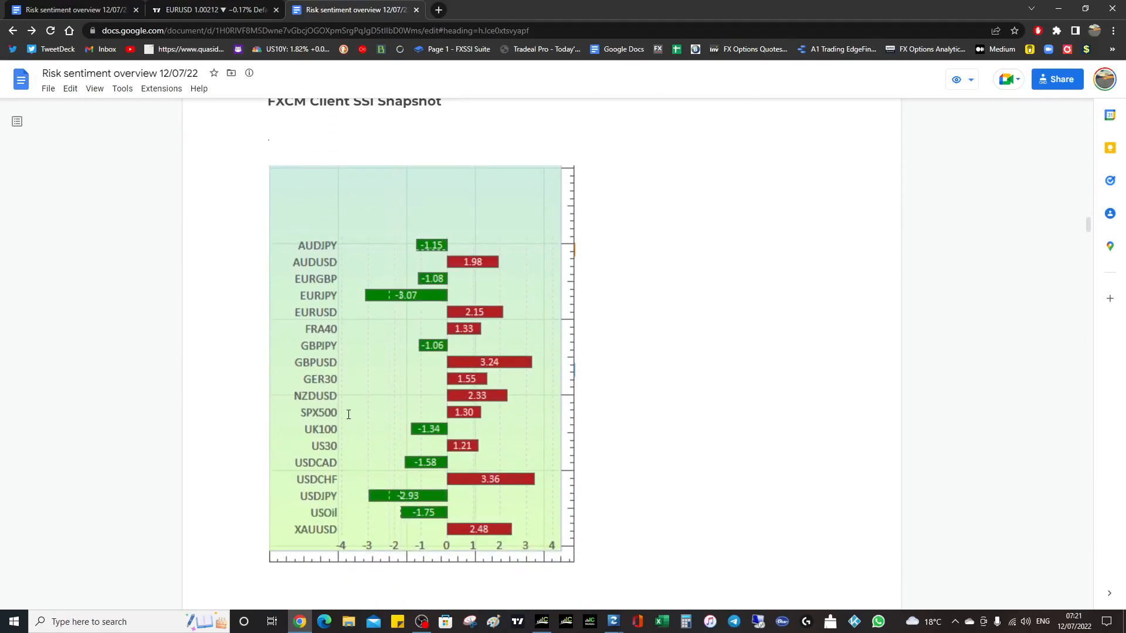
mouse_move(336, 379)
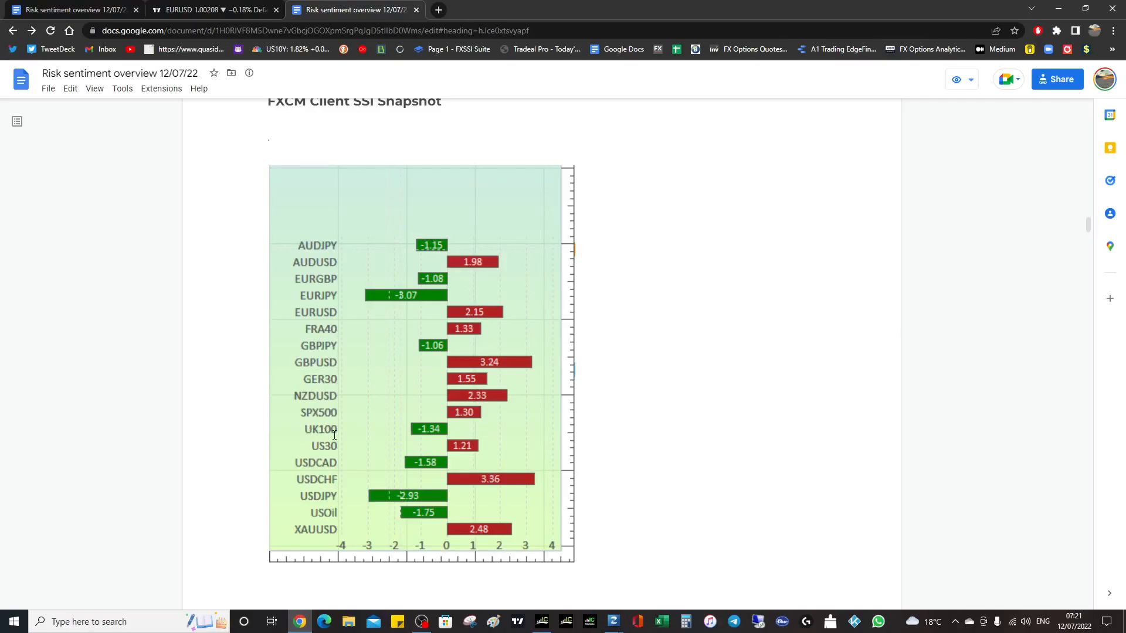
mouse_move(314, 436)
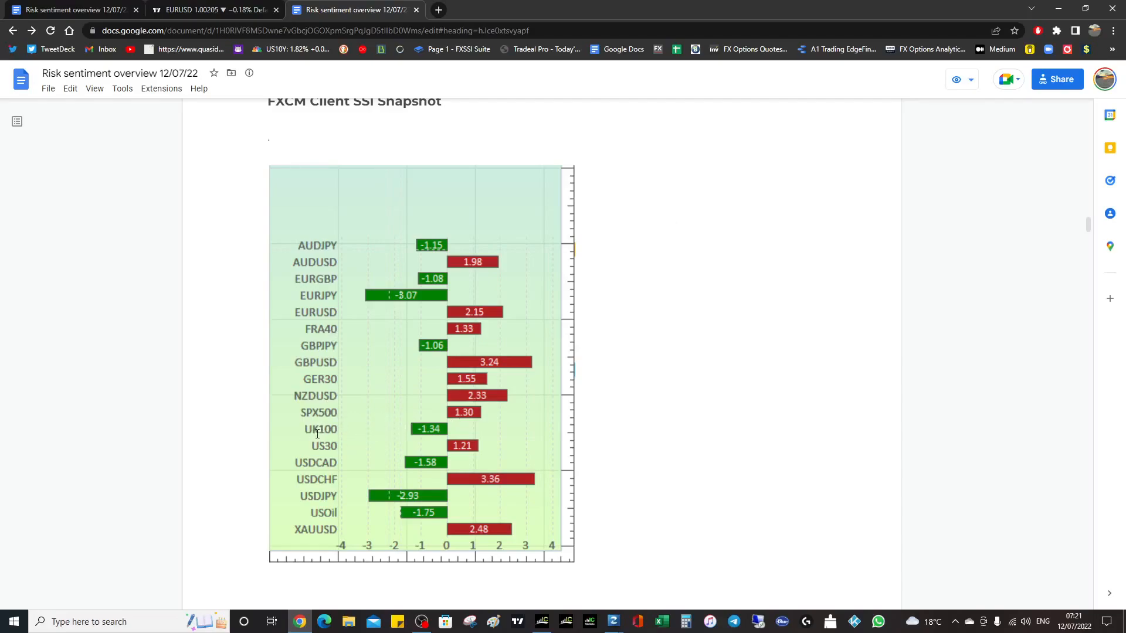
scroll("down", 3)
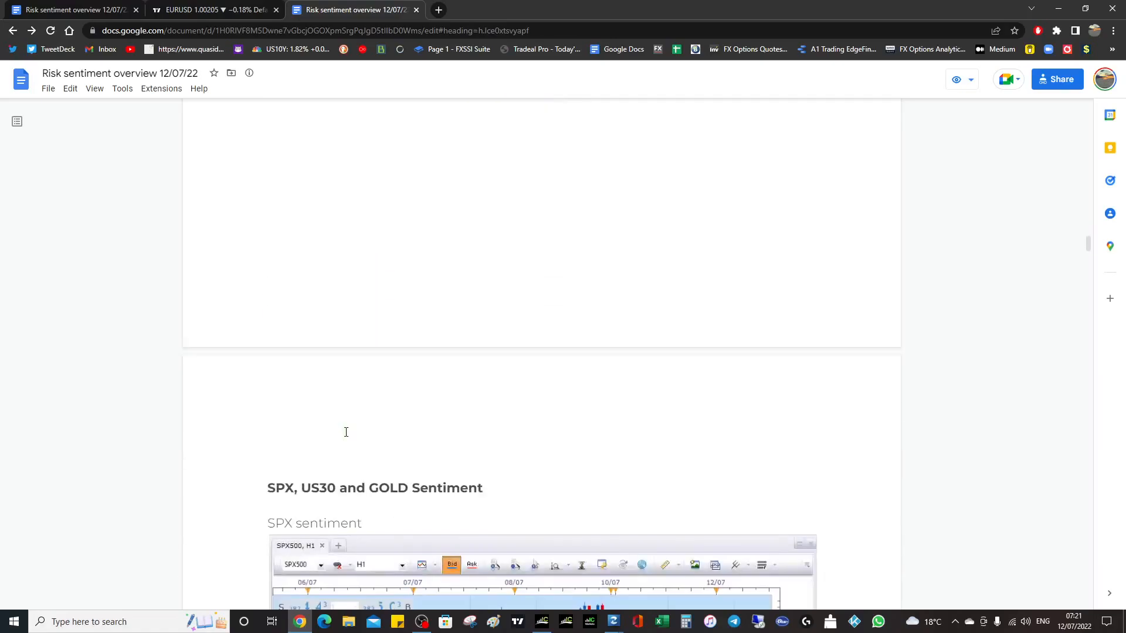
Scroll past the SPX sentiment chart to the US30 sentiment chart.
scroll("down", 3)
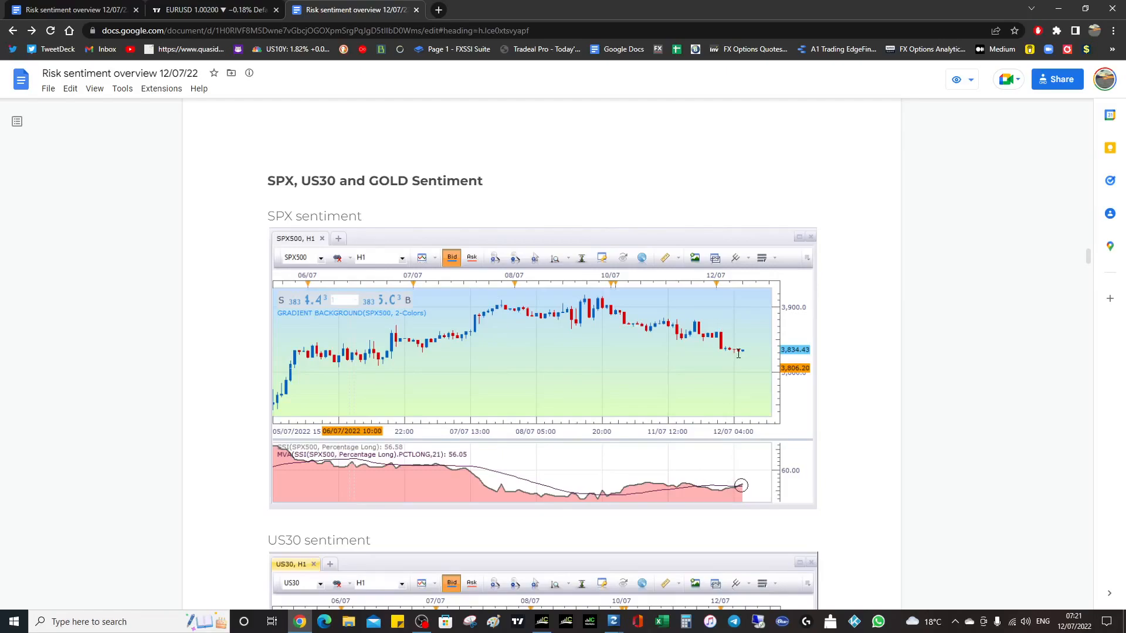
mouse_move(639, 474)
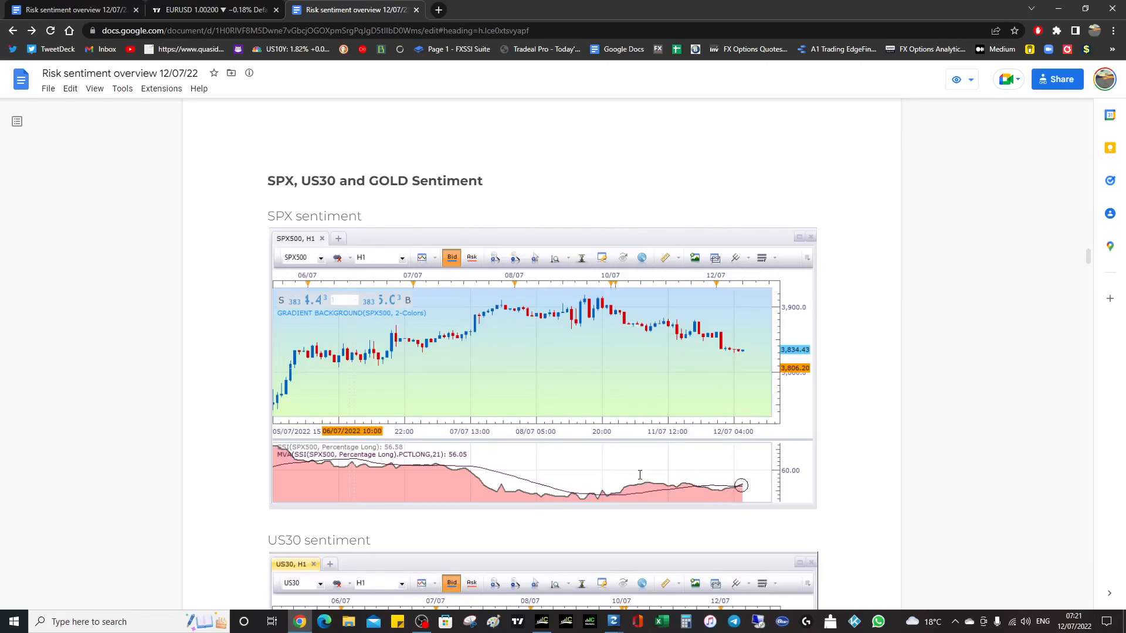
scroll("down", 3)
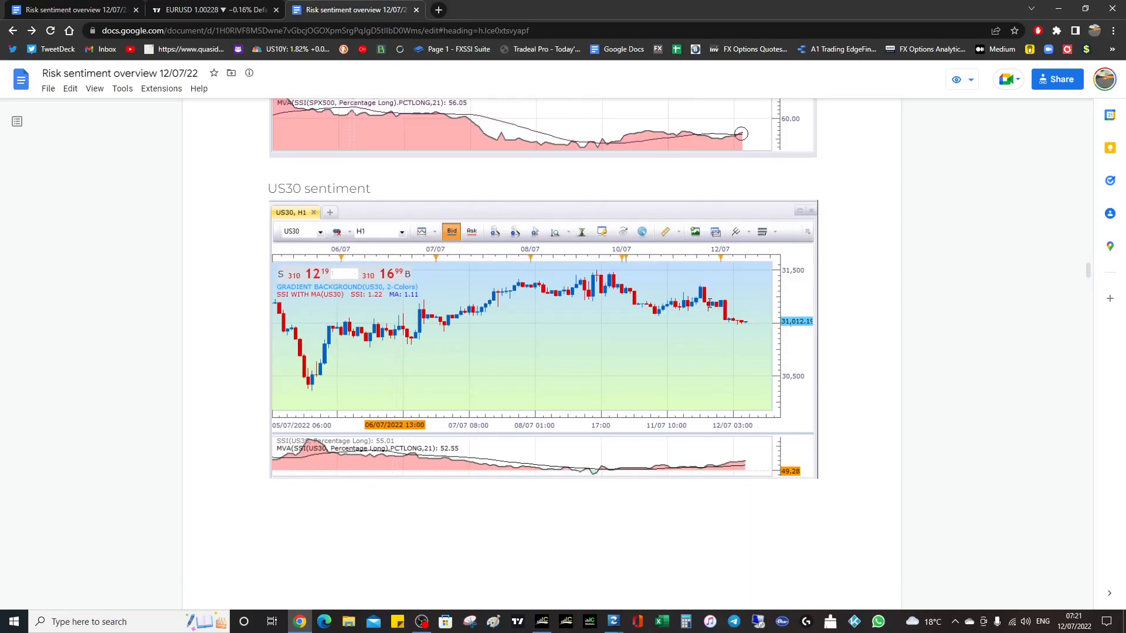
mouse_move(709, 305)
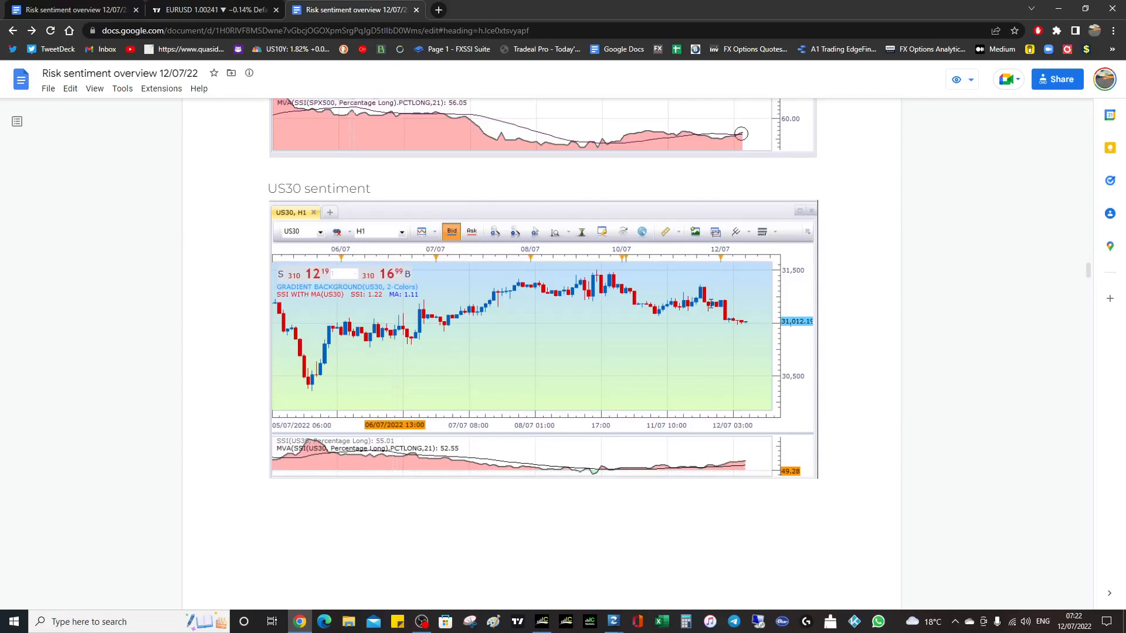
Scroll through the GER30 sentiment chart to the Gold sentiment chart near 1,727.
scroll("down", 3)
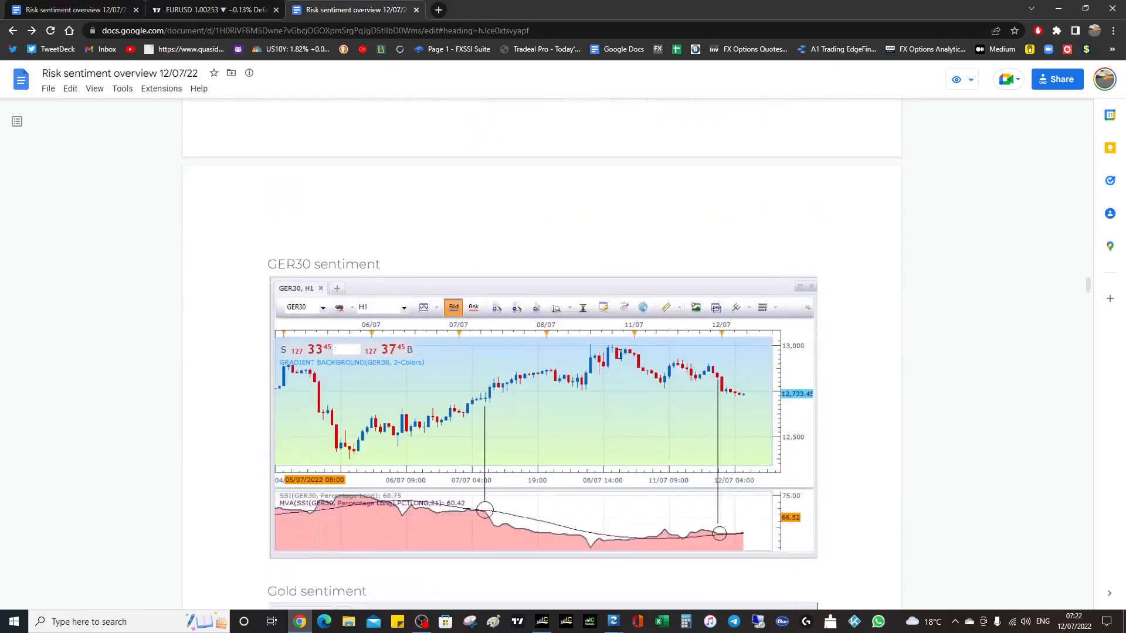
scroll("down", 3)
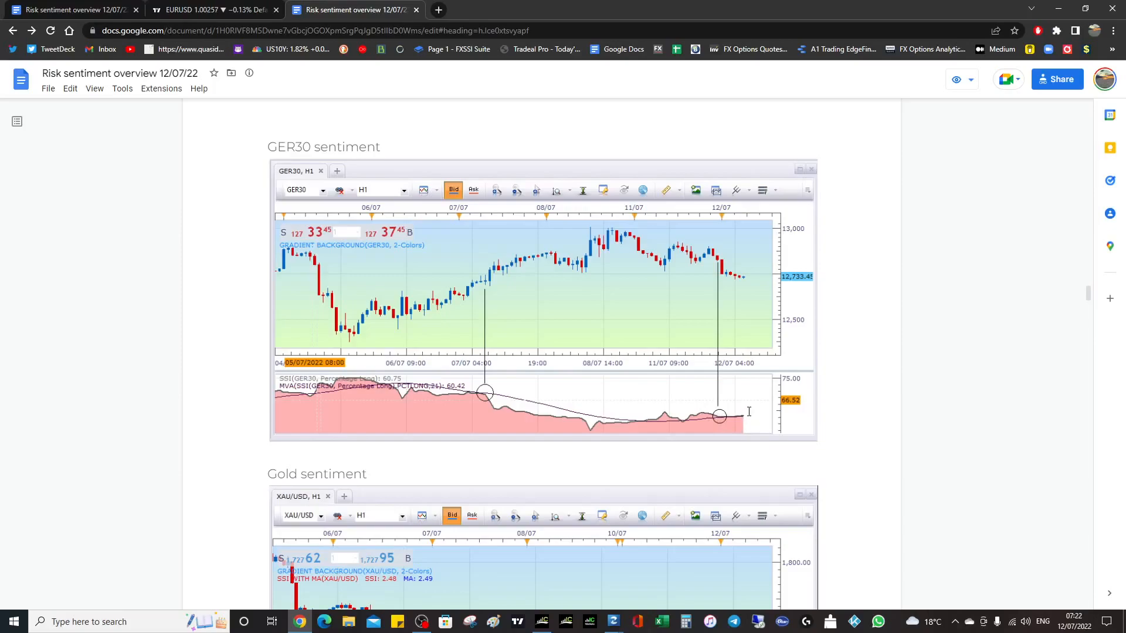
mouse_move(746, 413)
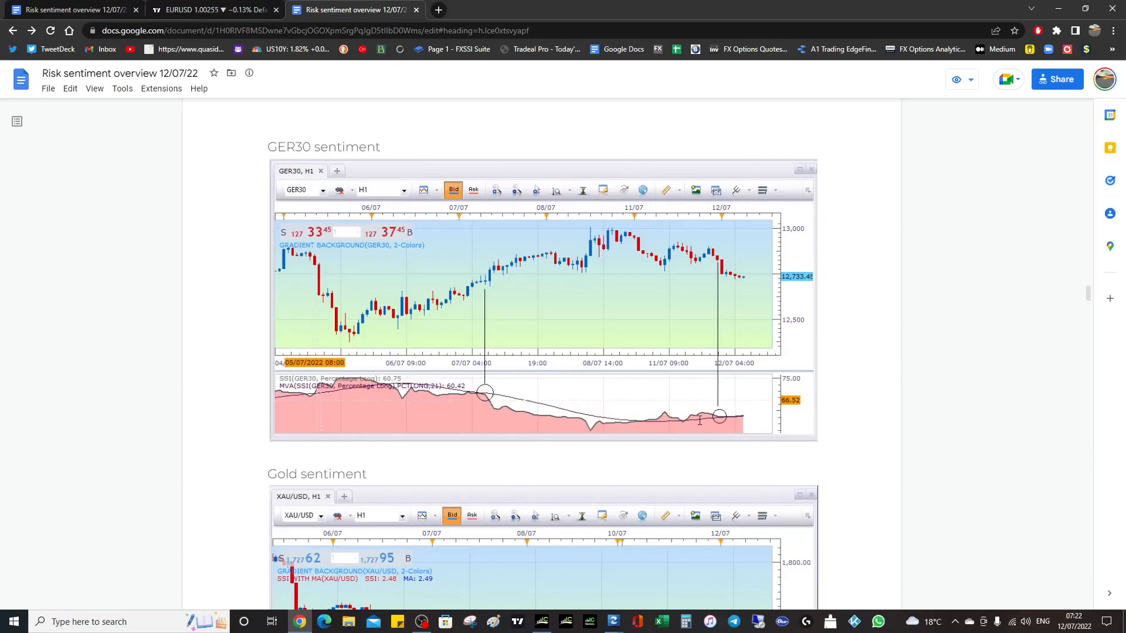
mouse_move(743, 416)
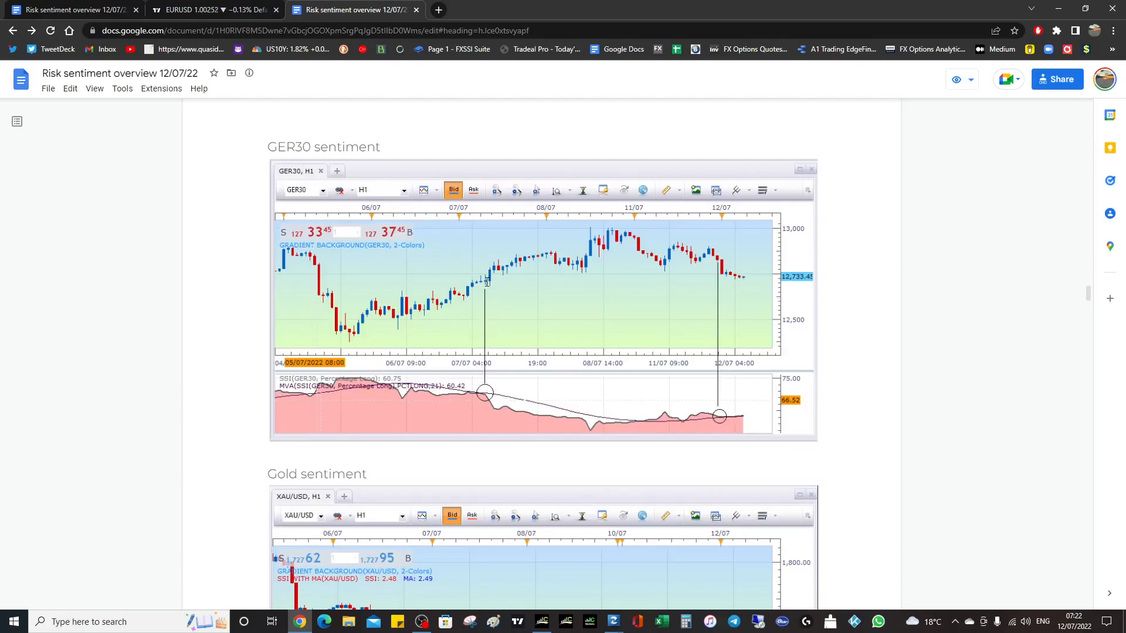
mouse_move(704, 423)
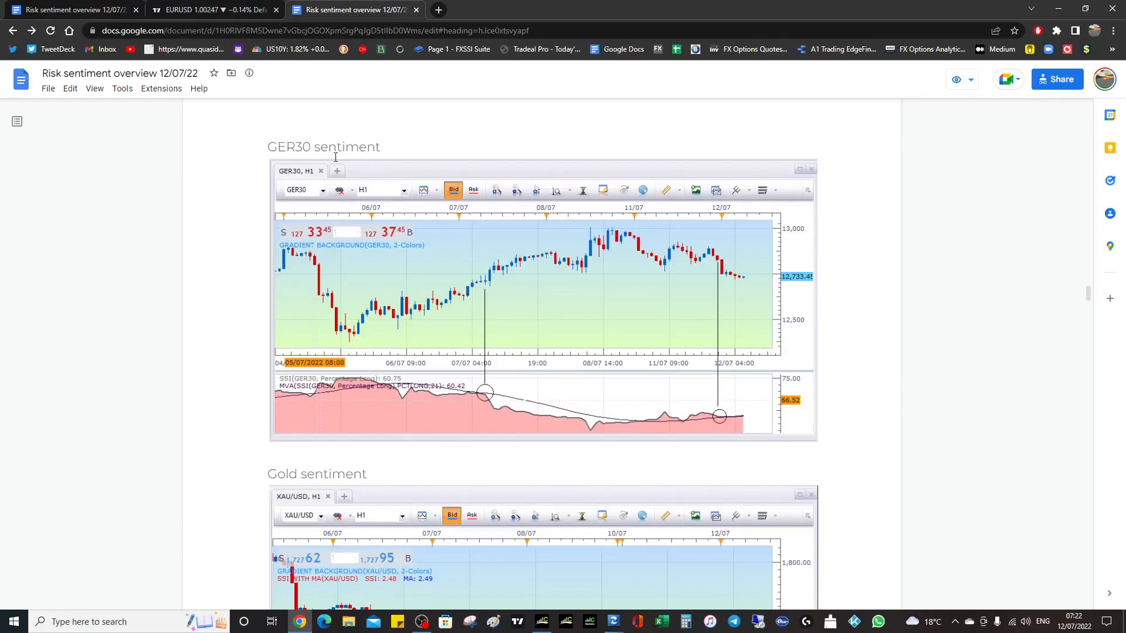
mouse_move(378, 291)
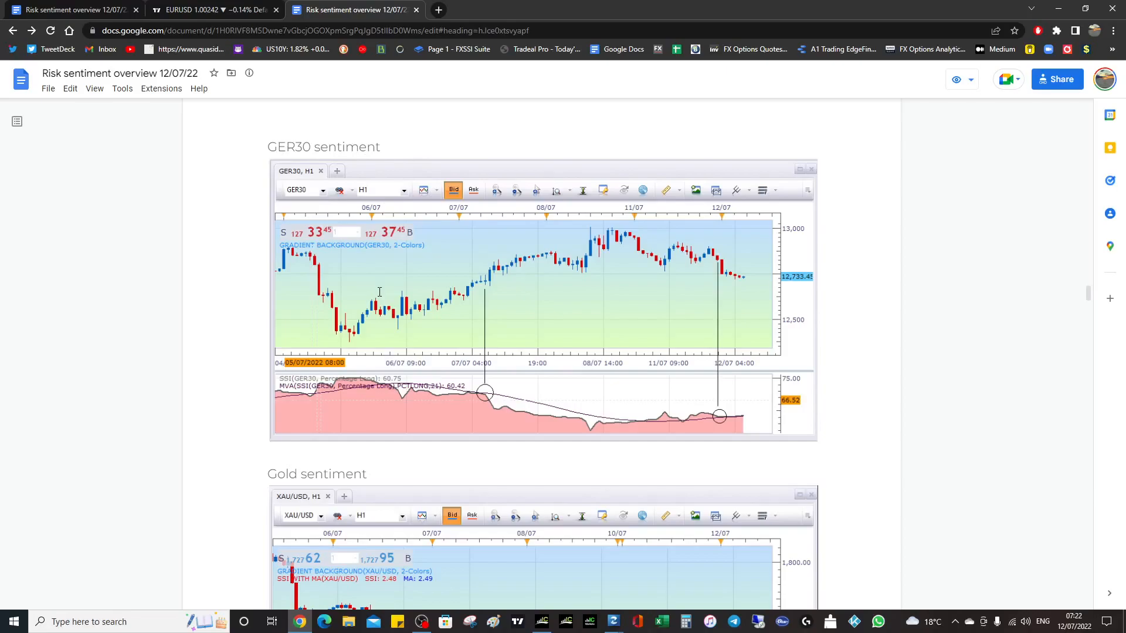
mouse_move(371, 163)
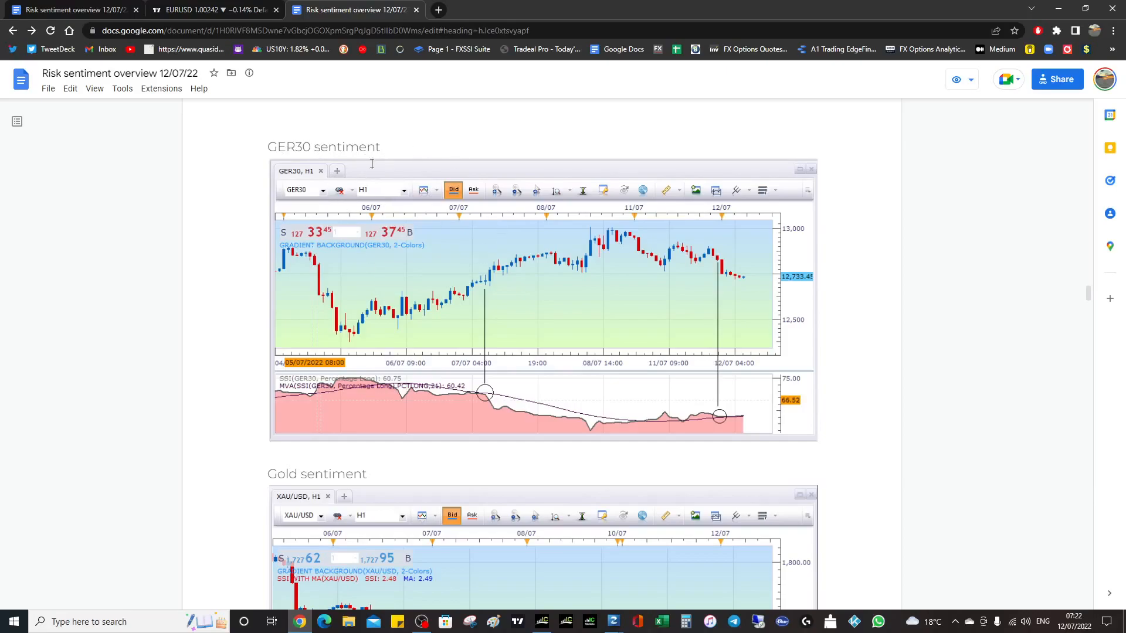
scroll("down", 3)
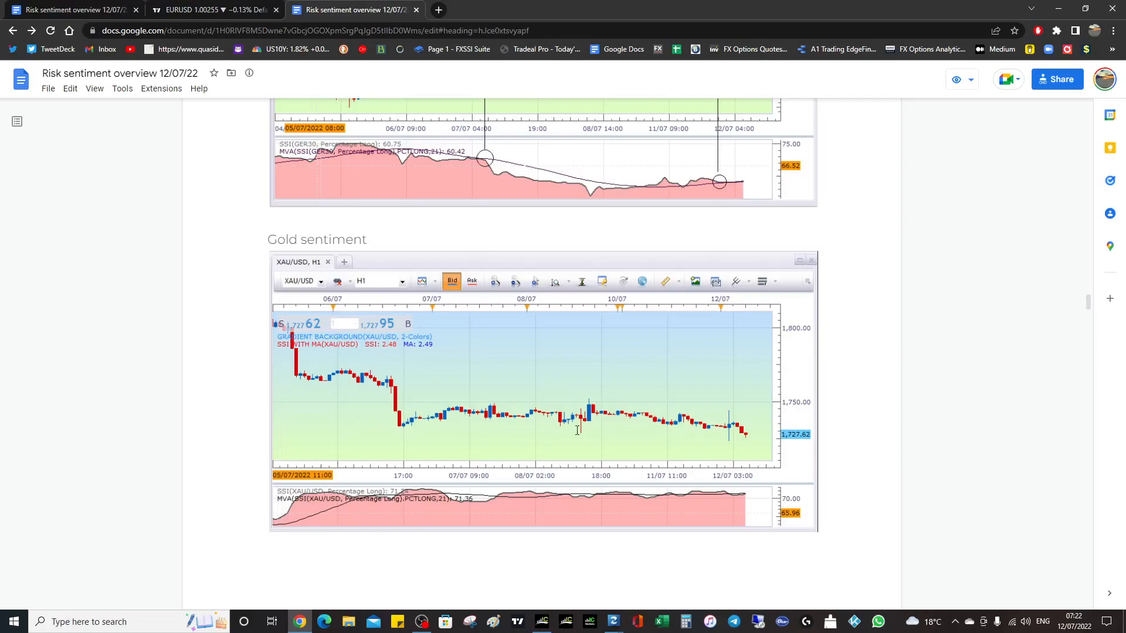
mouse_move(602, 440)
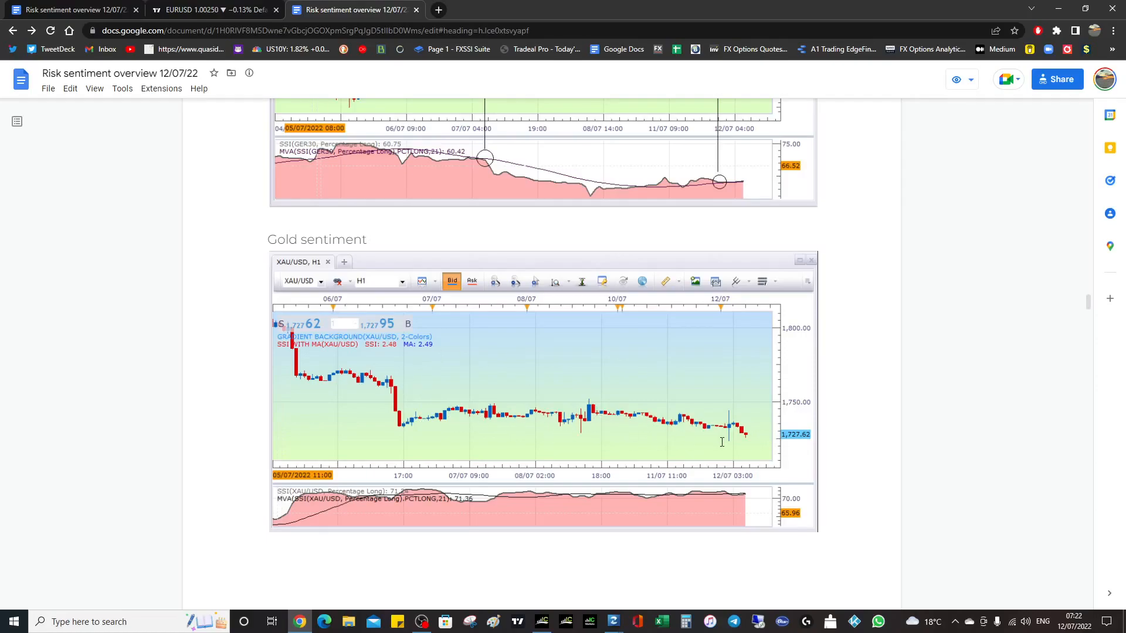
Scroll to the US Yield curve chart and its note that the 2/10 spread remains inverted.
scroll("down", 3)
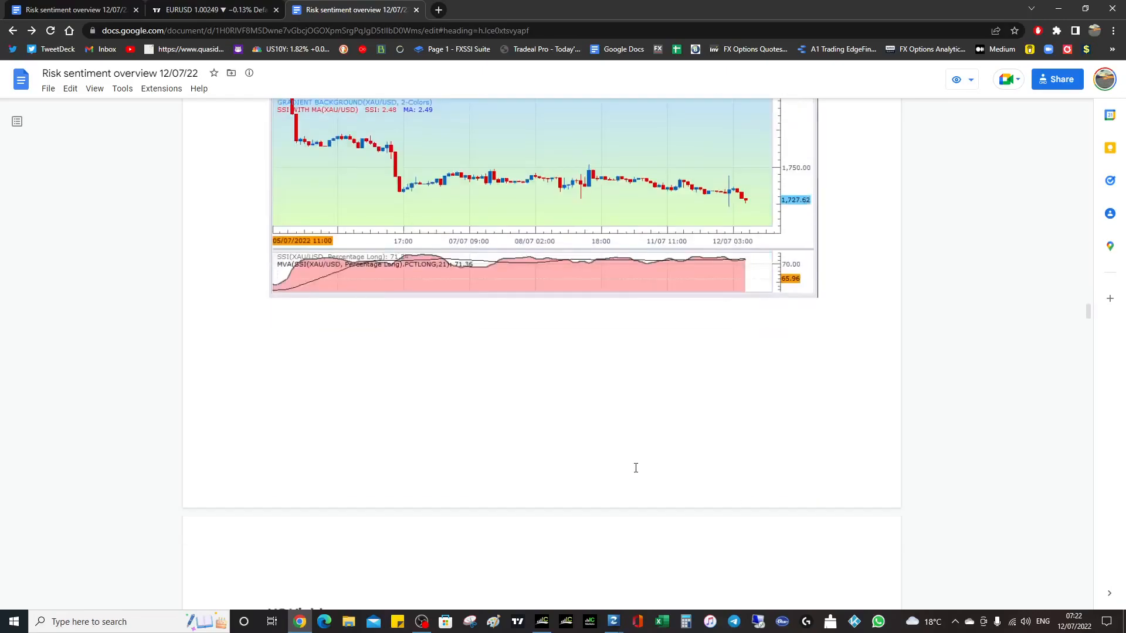
scroll("down", 3)
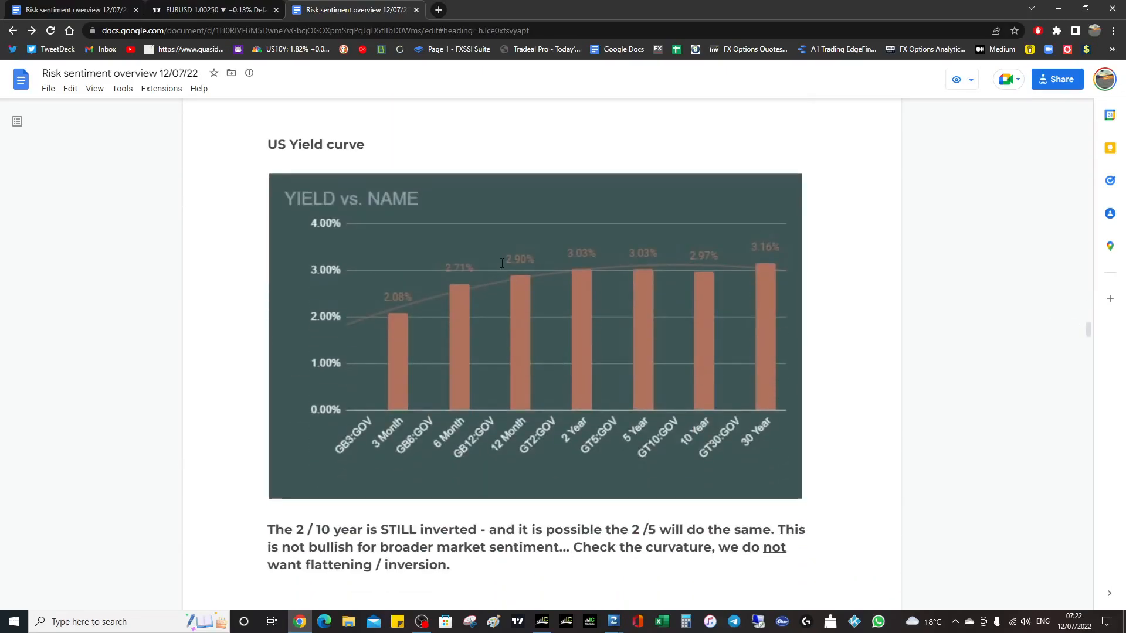
mouse_move(667, 279)
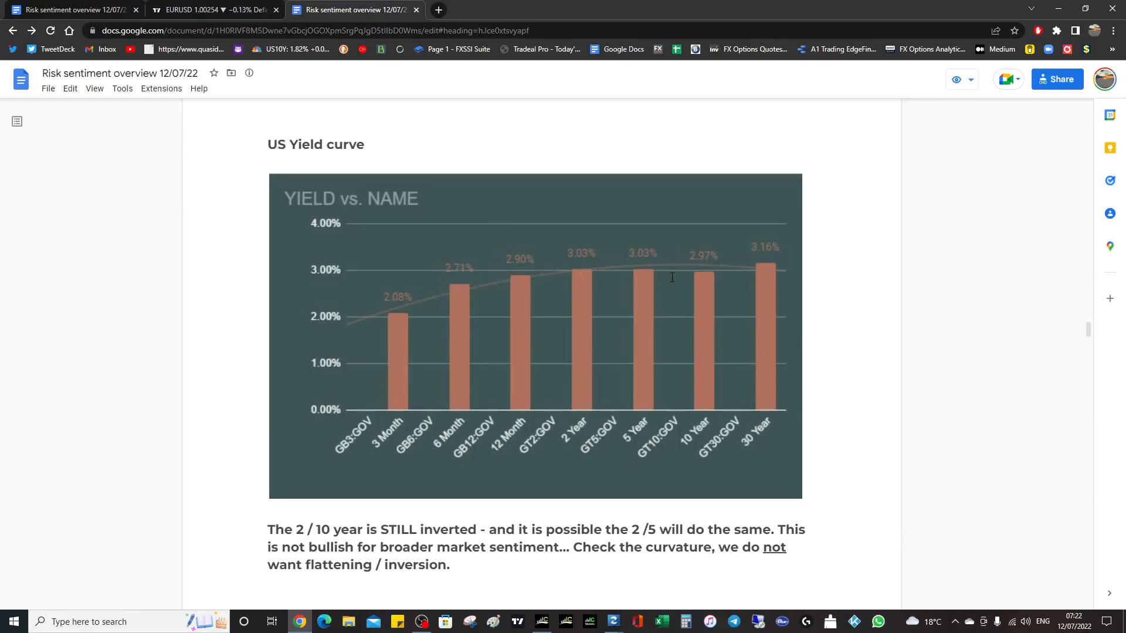
mouse_move(580, 266)
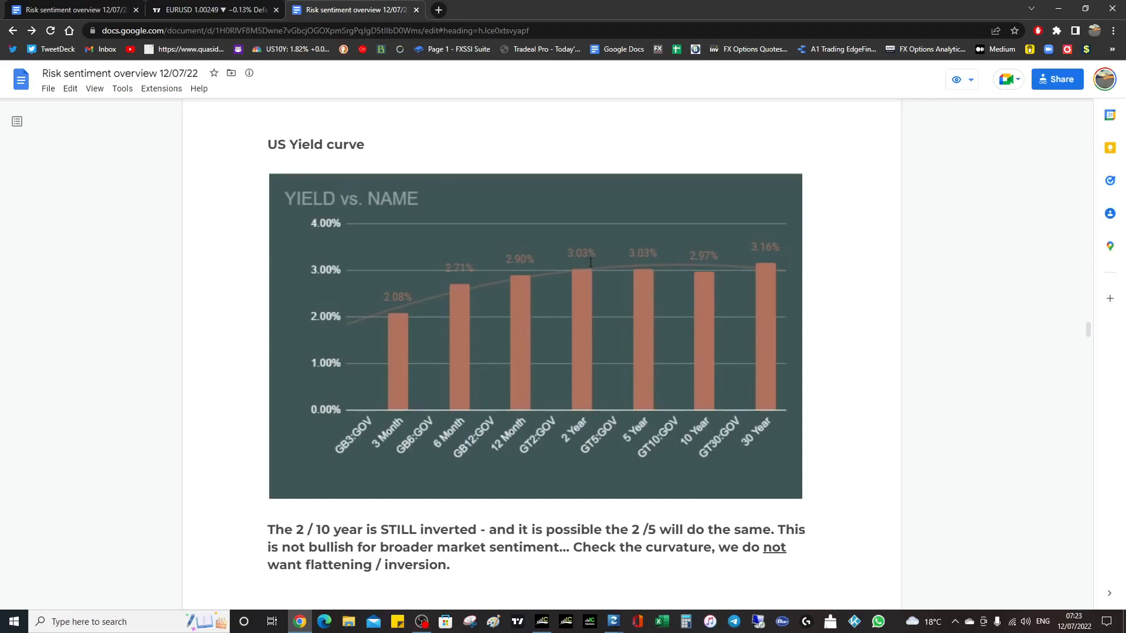
mouse_move(604, 265)
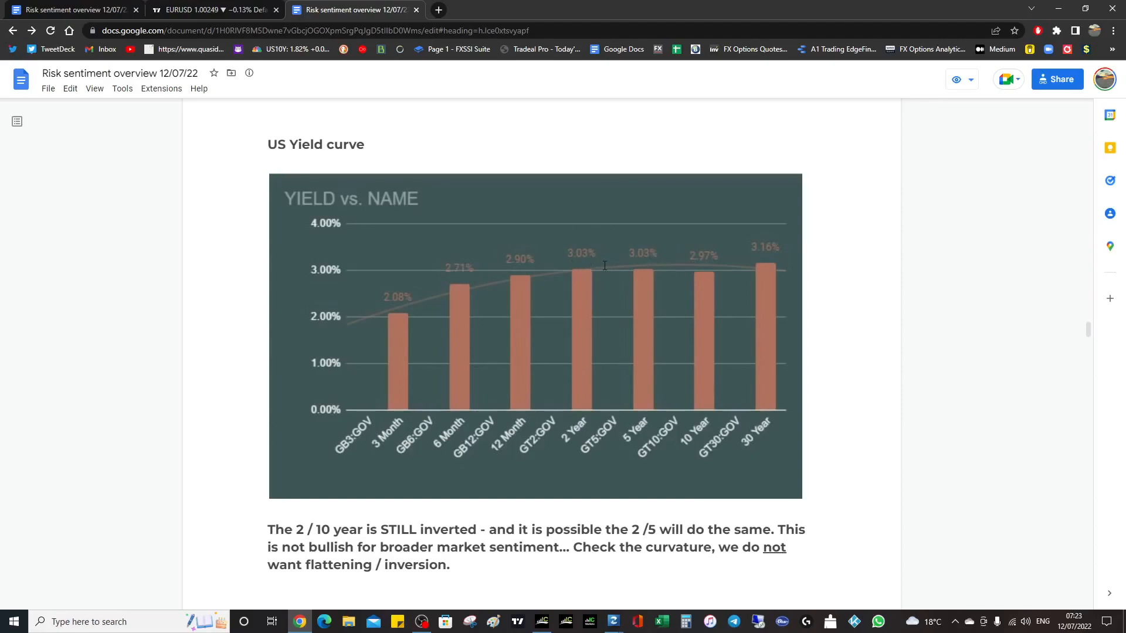
mouse_move(644, 275)
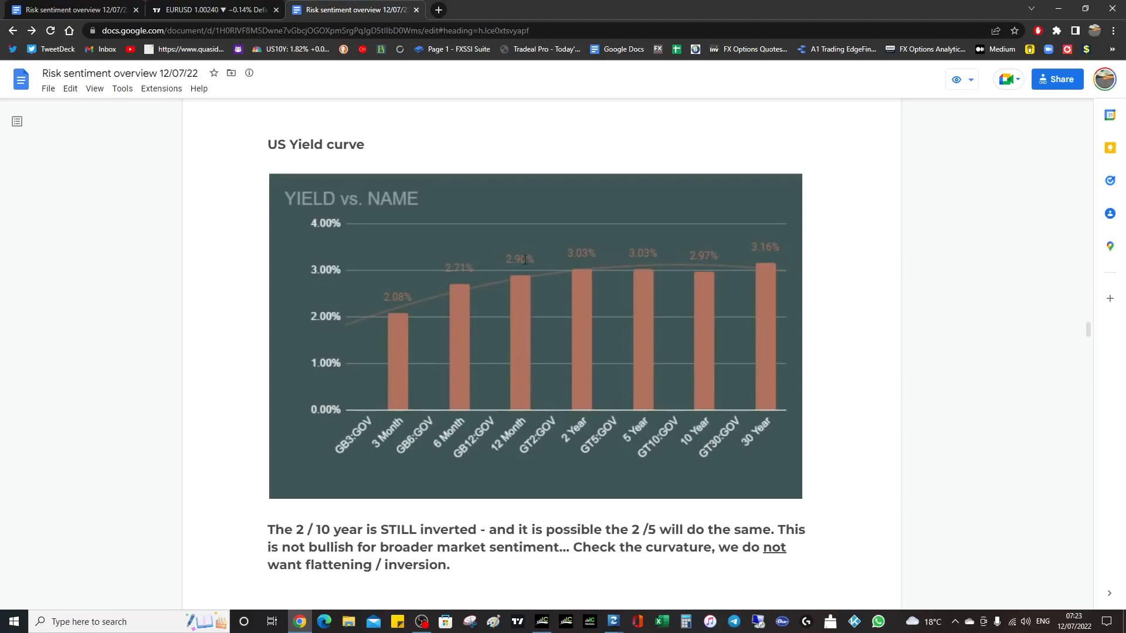
mouse_move(781, 314)
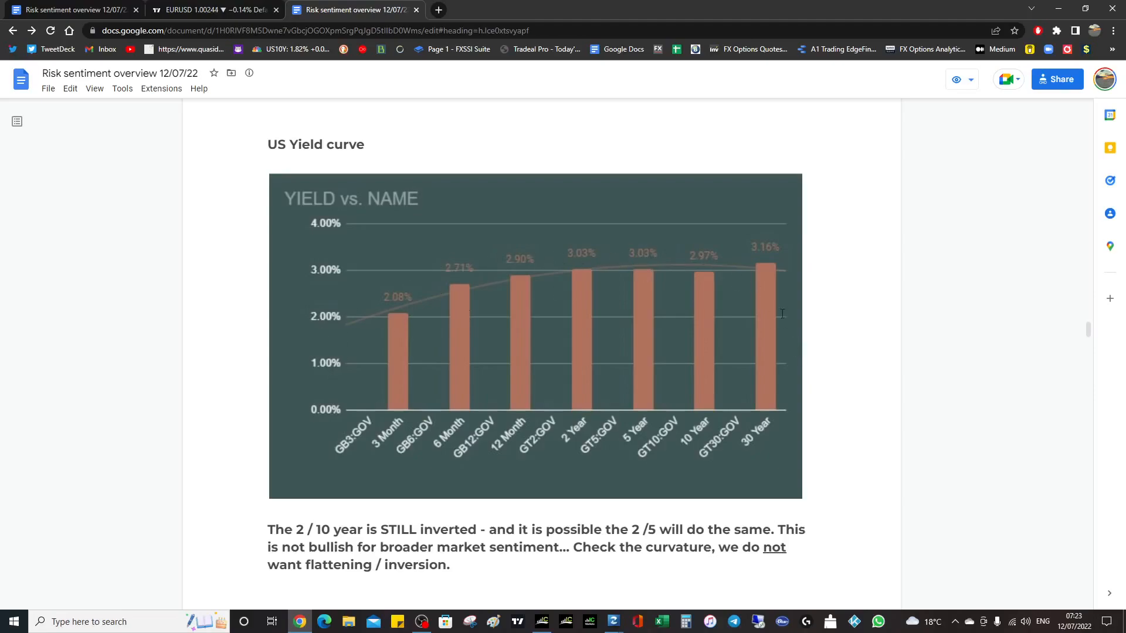
mouse_move(771, 350)
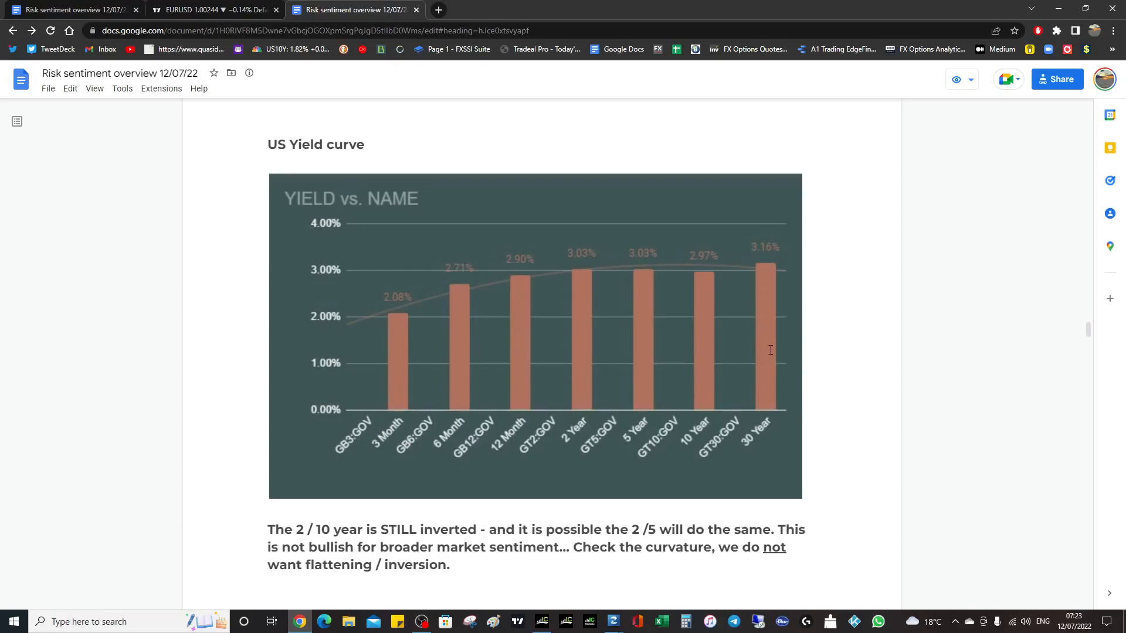
mouse_move(795, 355)
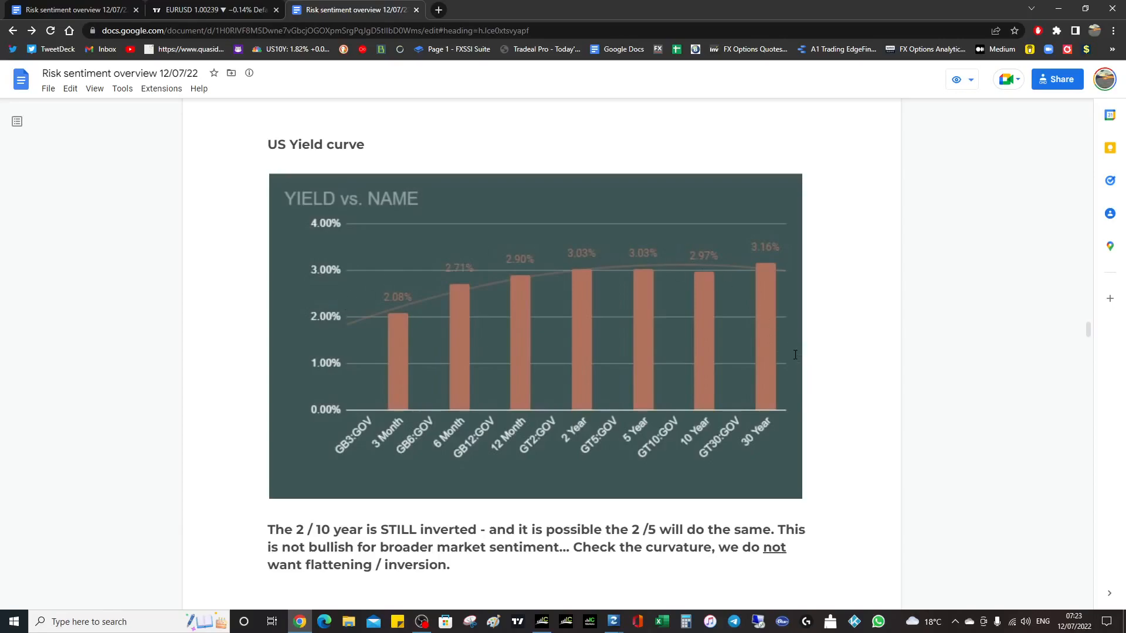
mouse_move(483, 289)
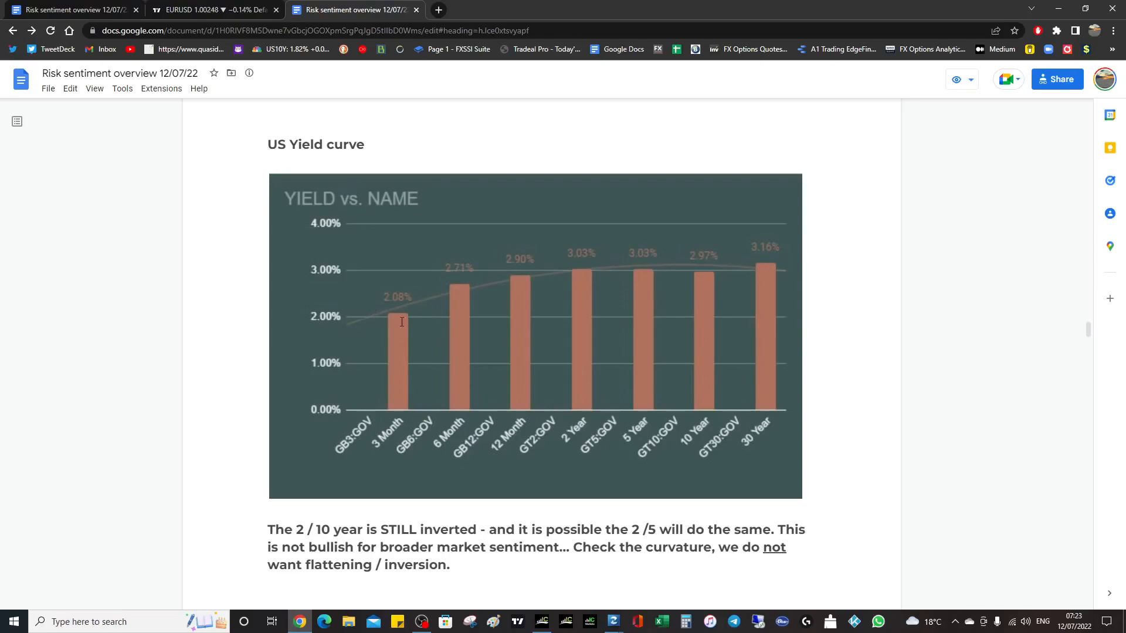
mouse_move(791, 281)
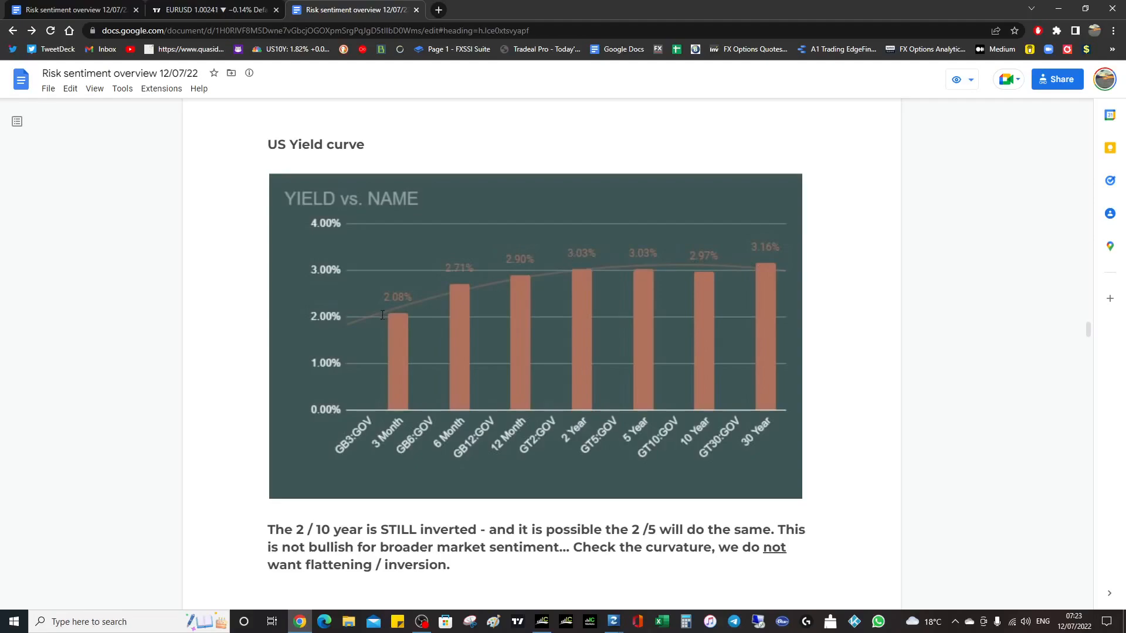
mouse_move(486, 285)
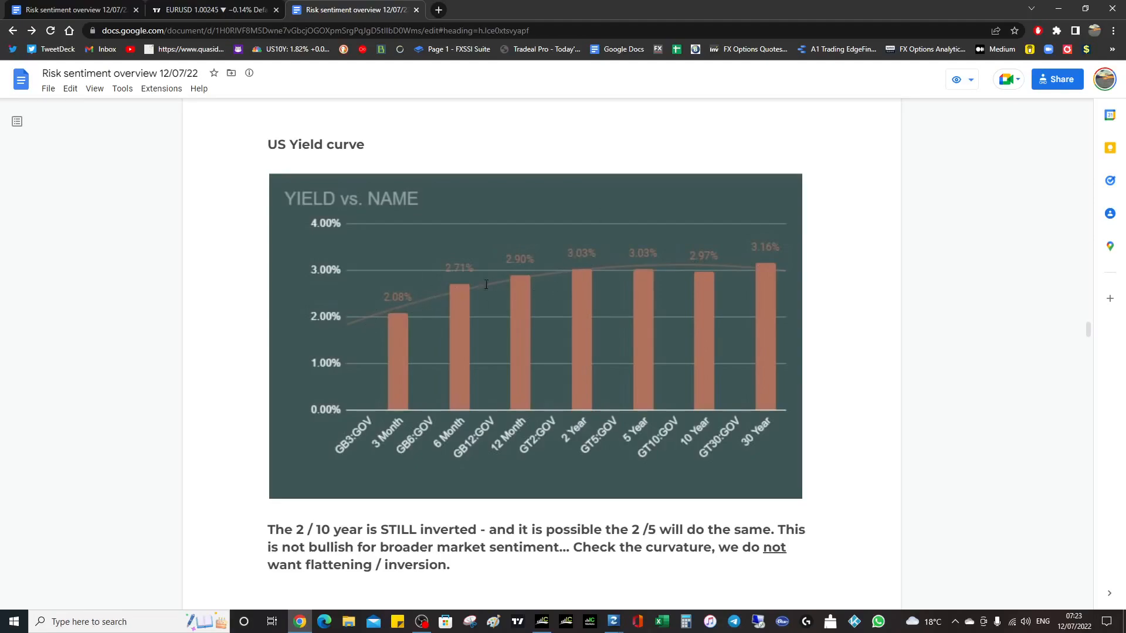
mouse_move(776, 298)
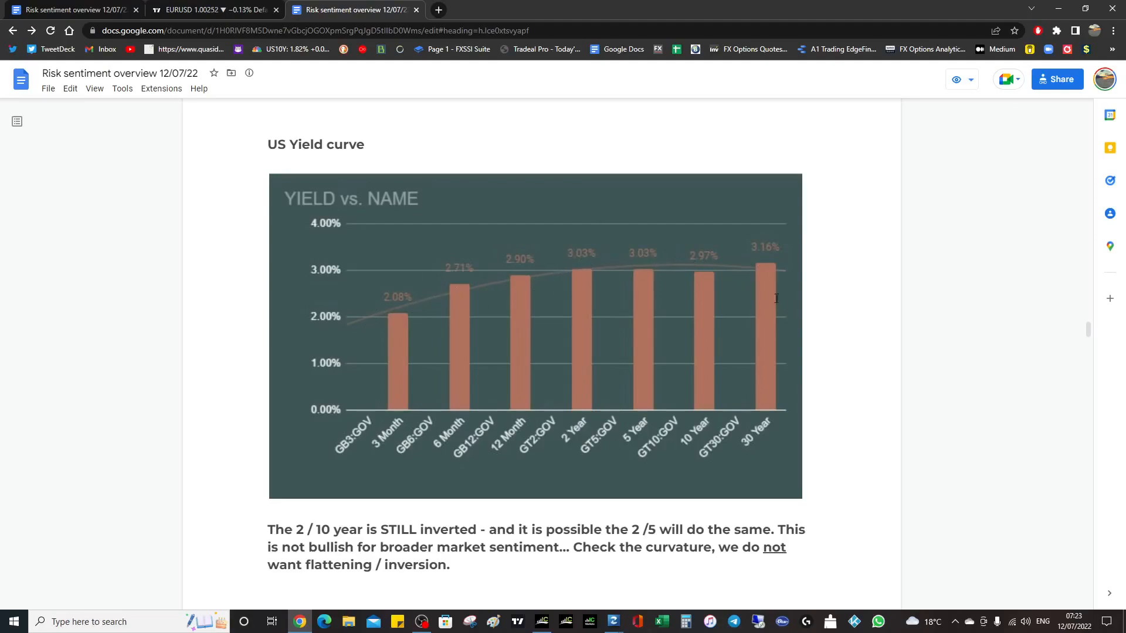
mouse_move(794, 293)
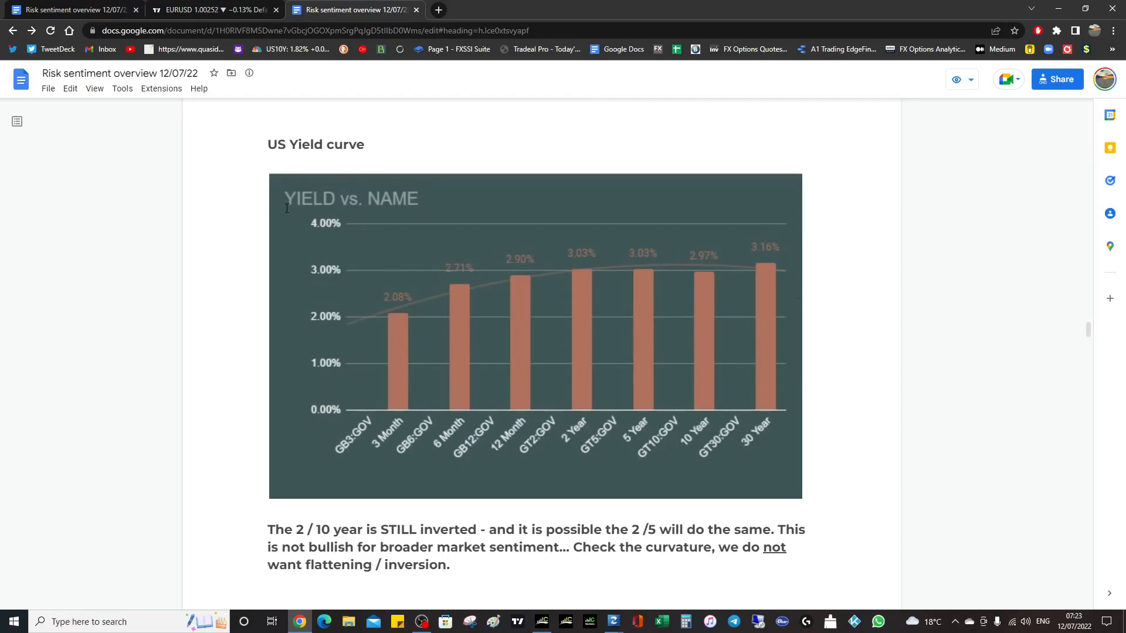
mouse_move(443, 134)
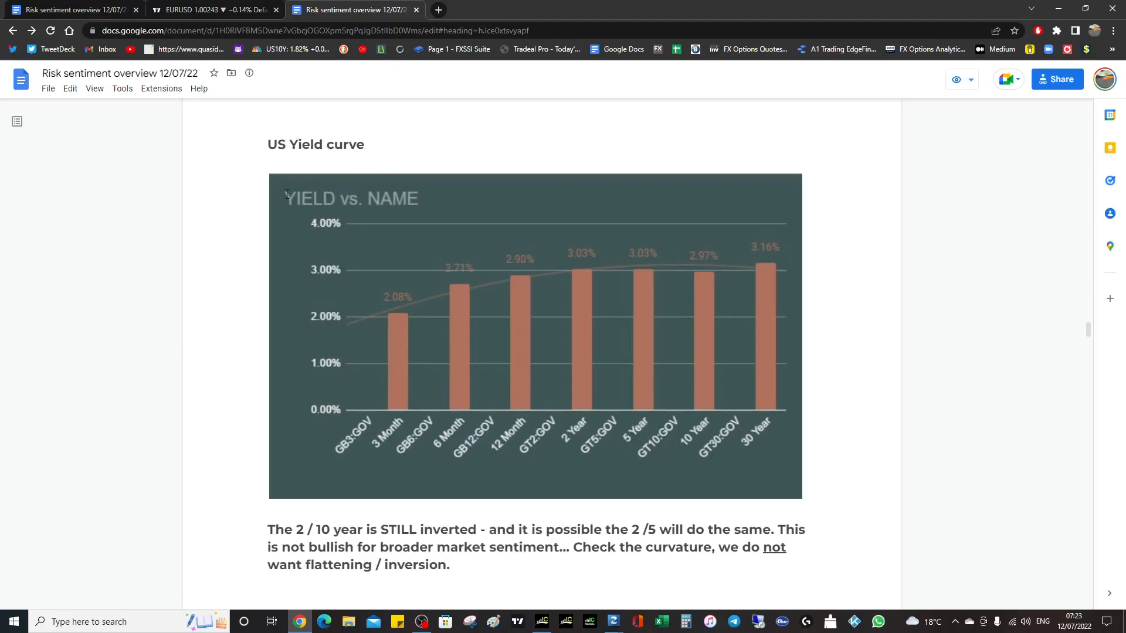
mouse_move(553, 303)
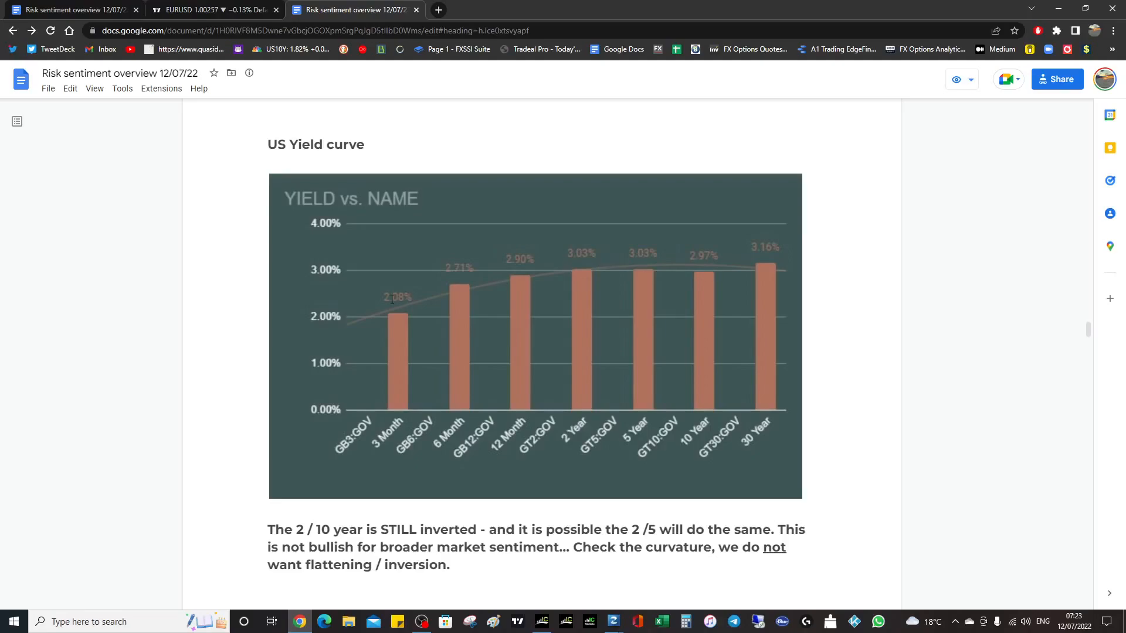
scroll("down", 3)
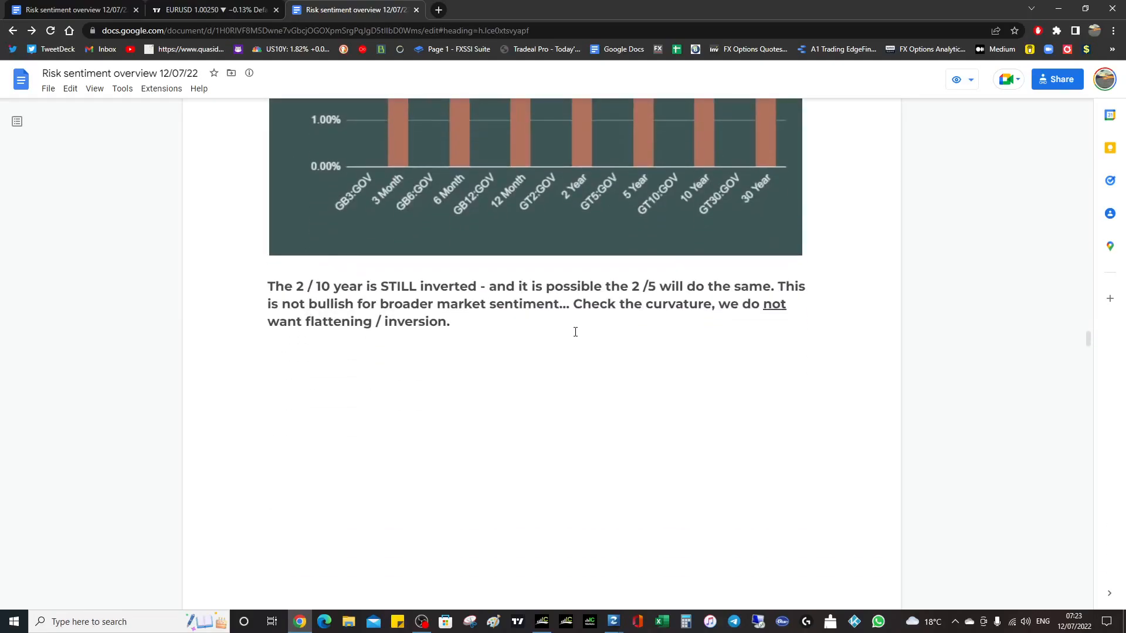
Scroll past the Stop Loss Cluster update to the $121.44 FXSSI Pro annual order.
scroll("down", 3)
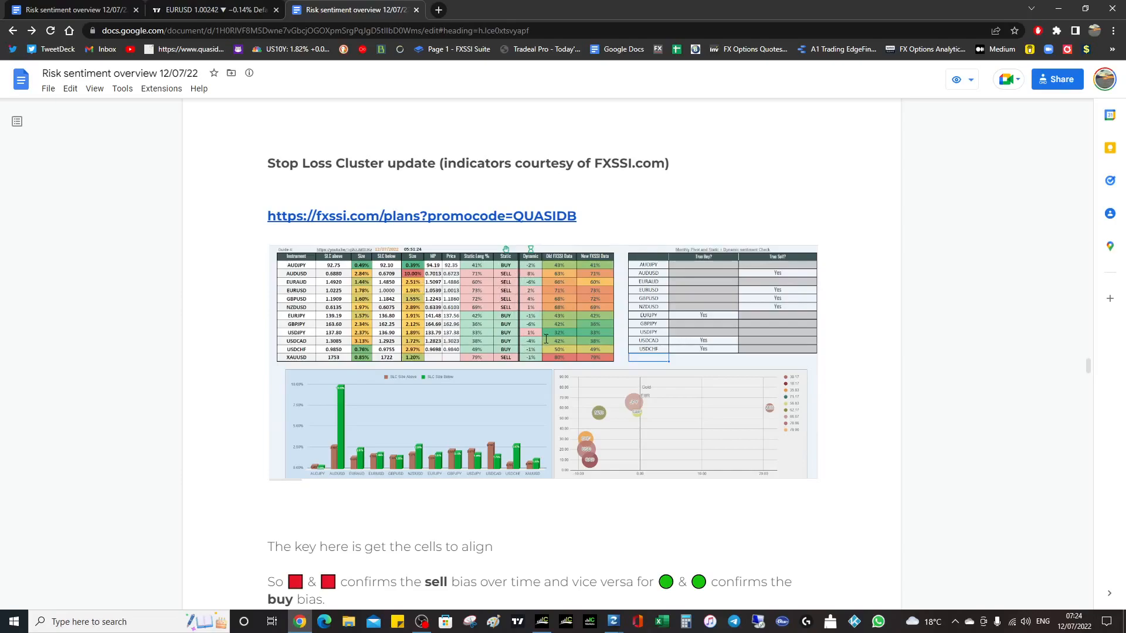
scroll("down", 3)
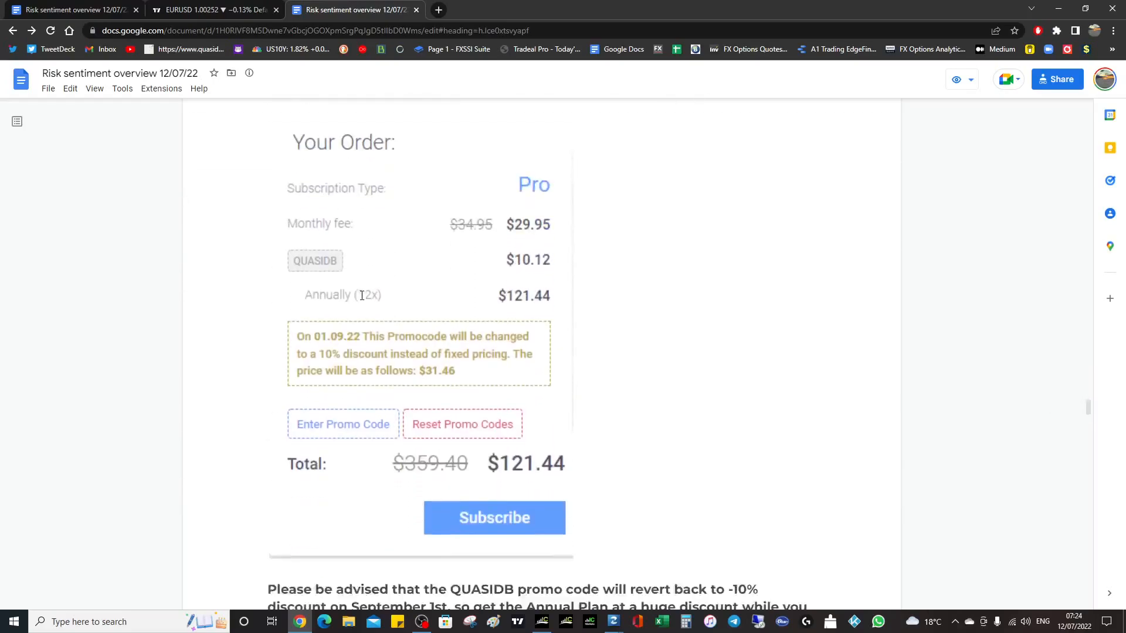
Scroll past the subscription pricing to the note that the QUASIDB code reverts on September 1st.
scroll("down", 3)
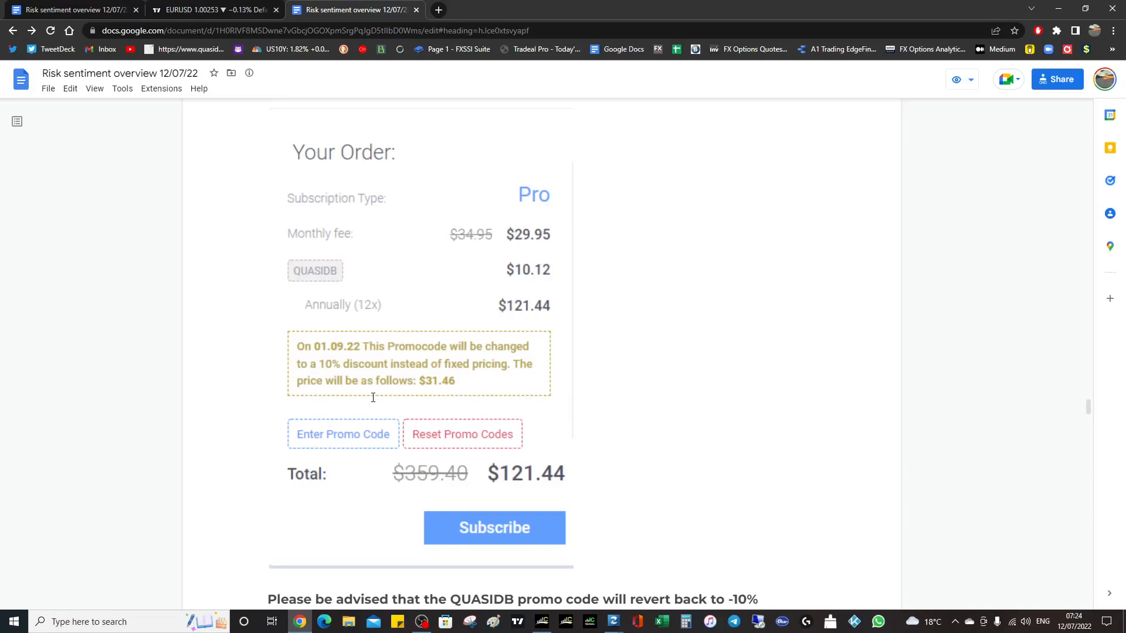
mouse_move(519, 261)
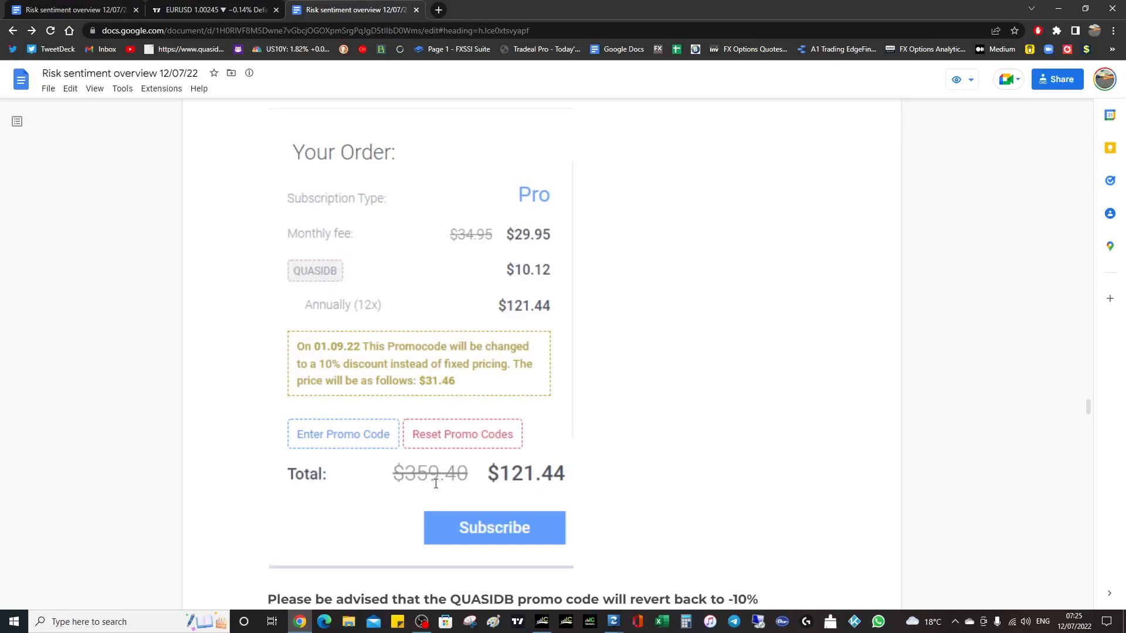
mouse_move(413, 481)
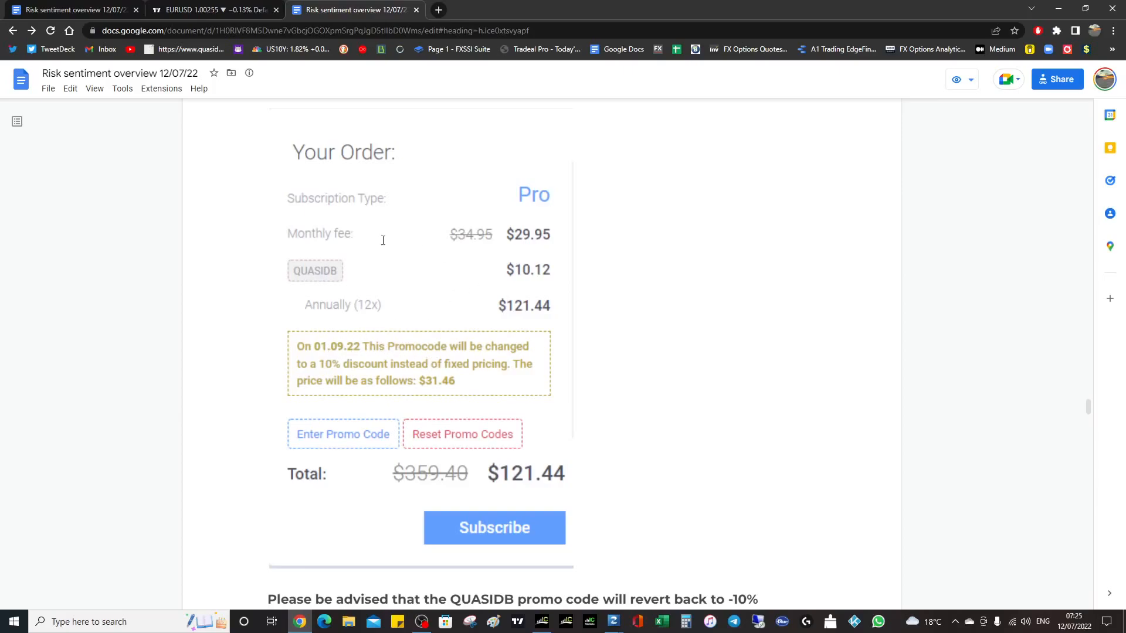
mouse_move(468, 310)
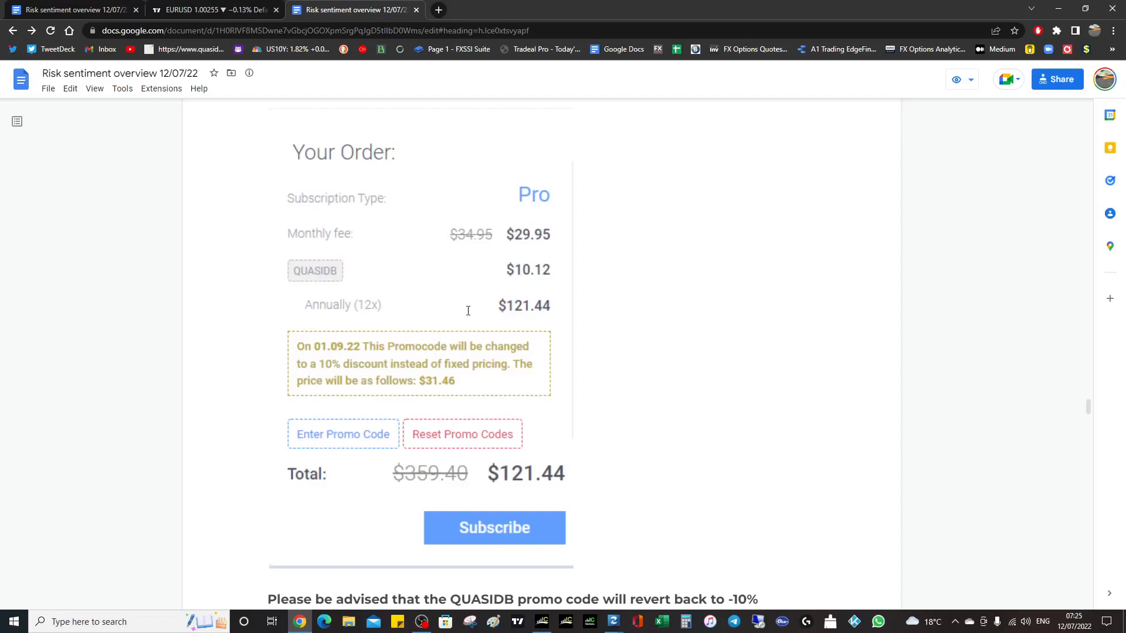
scroll("down", 3)
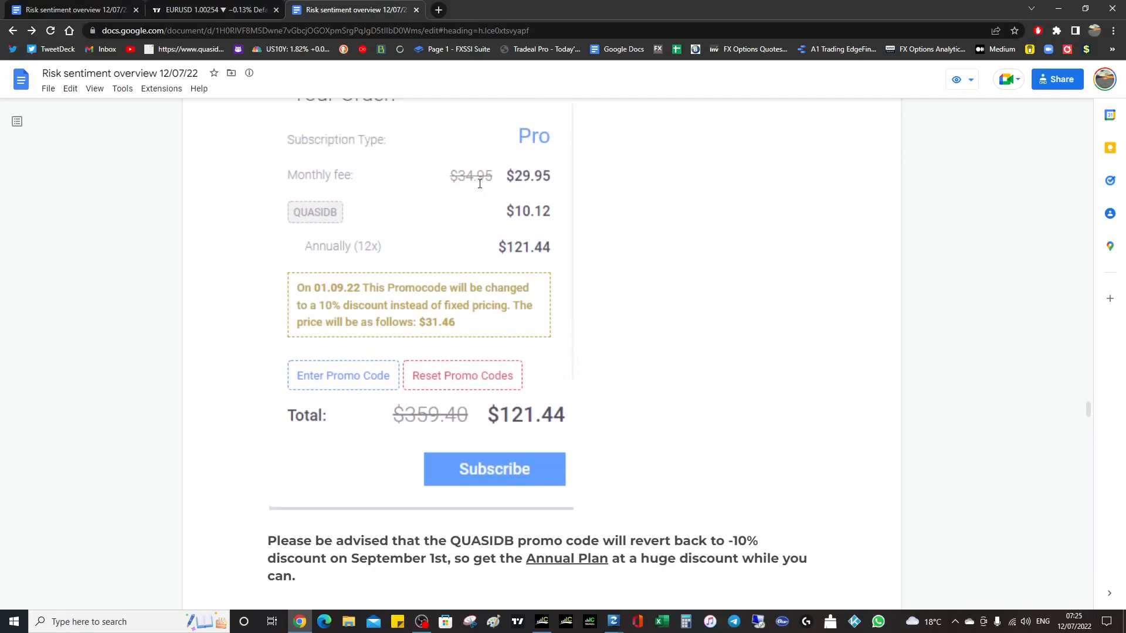
mouse_move(451, 330)
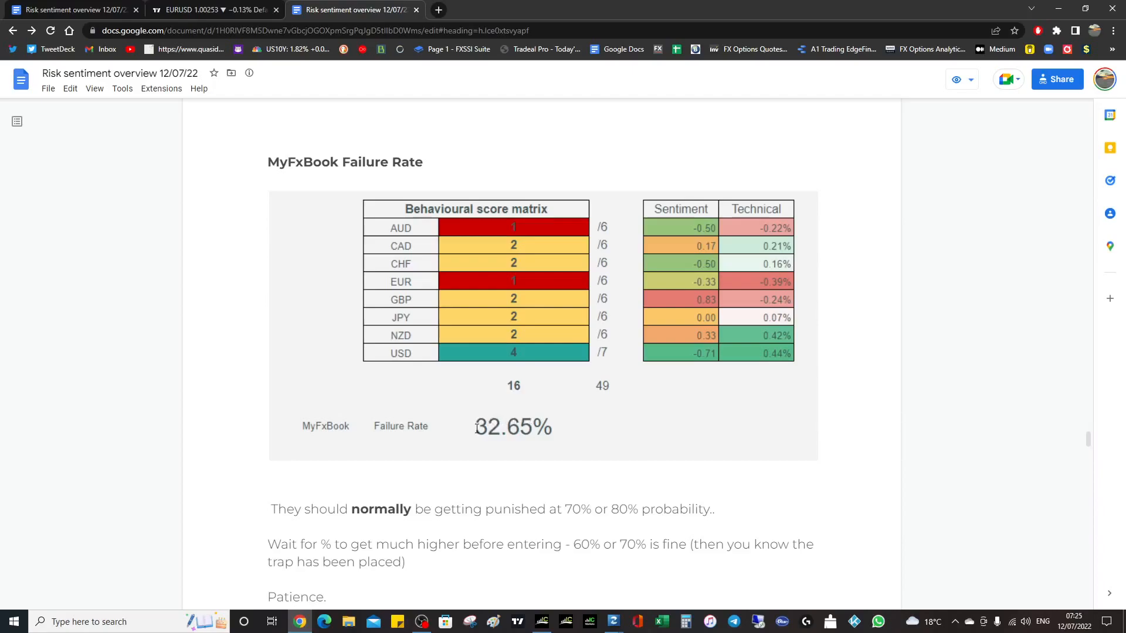
mouse_move(505, 439)
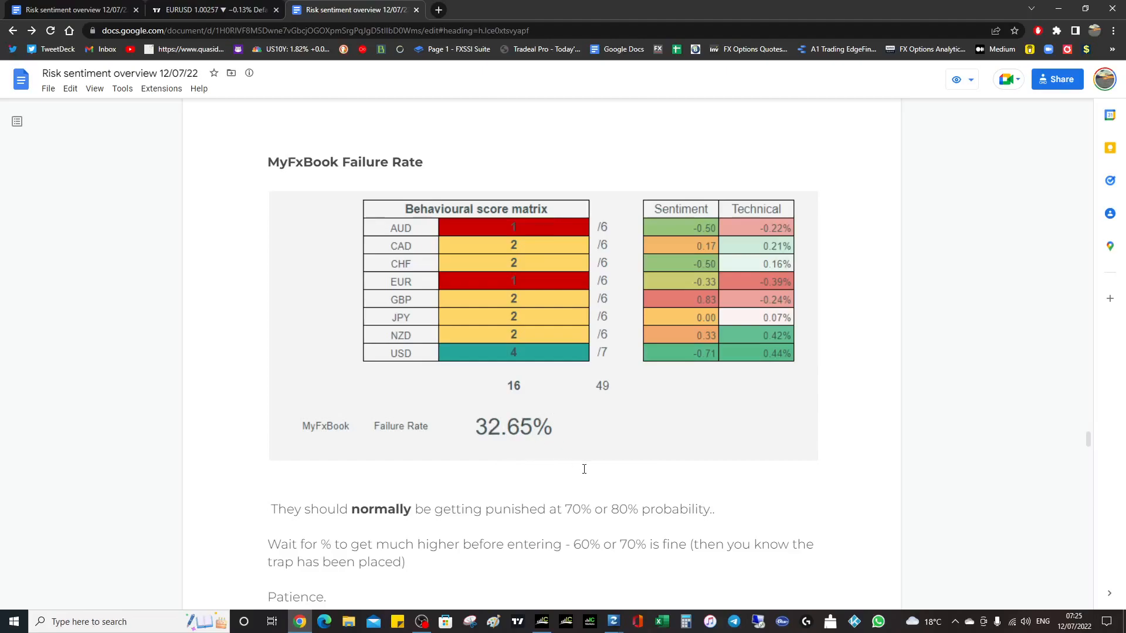
mouse_move(582, 410)
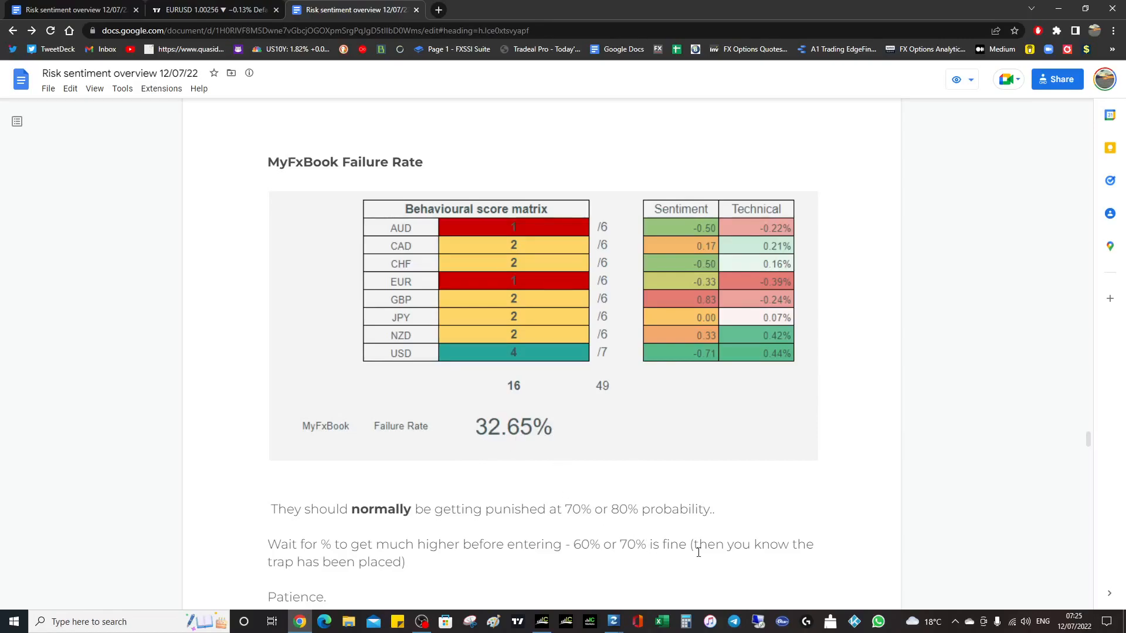
double_click(631, 545)
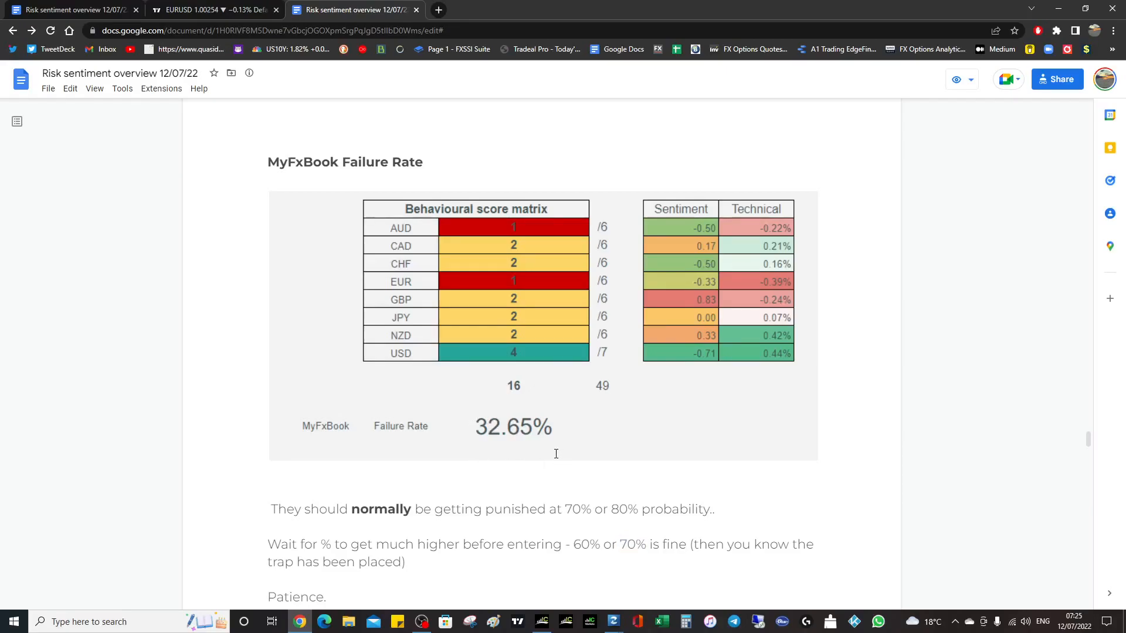
mouse_move(572, 425)
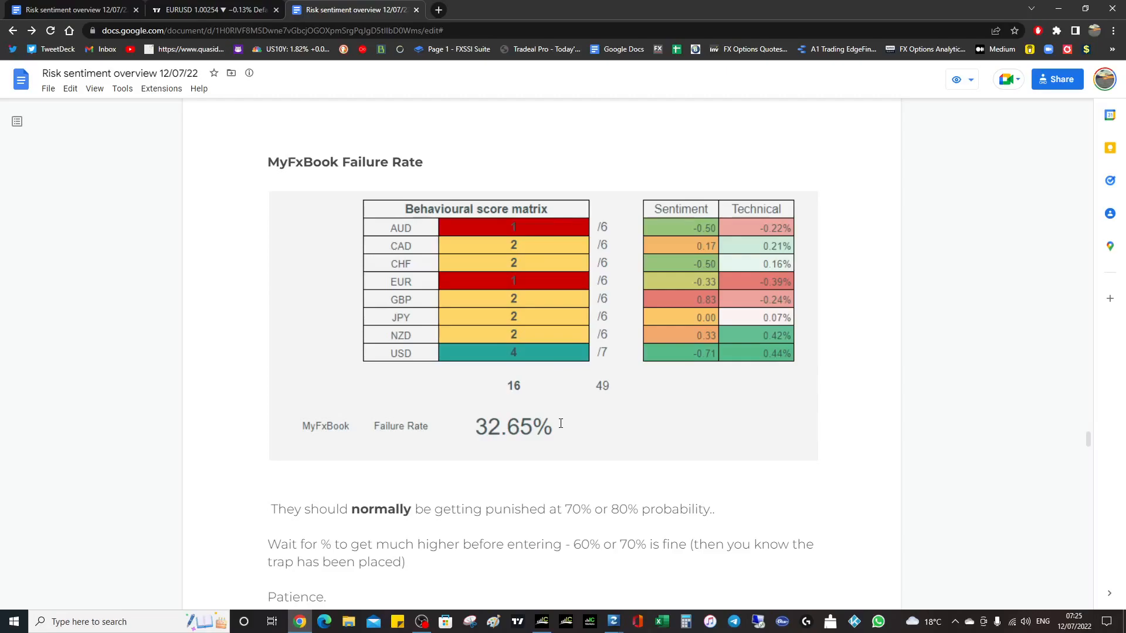
mouse_move(629, 547)
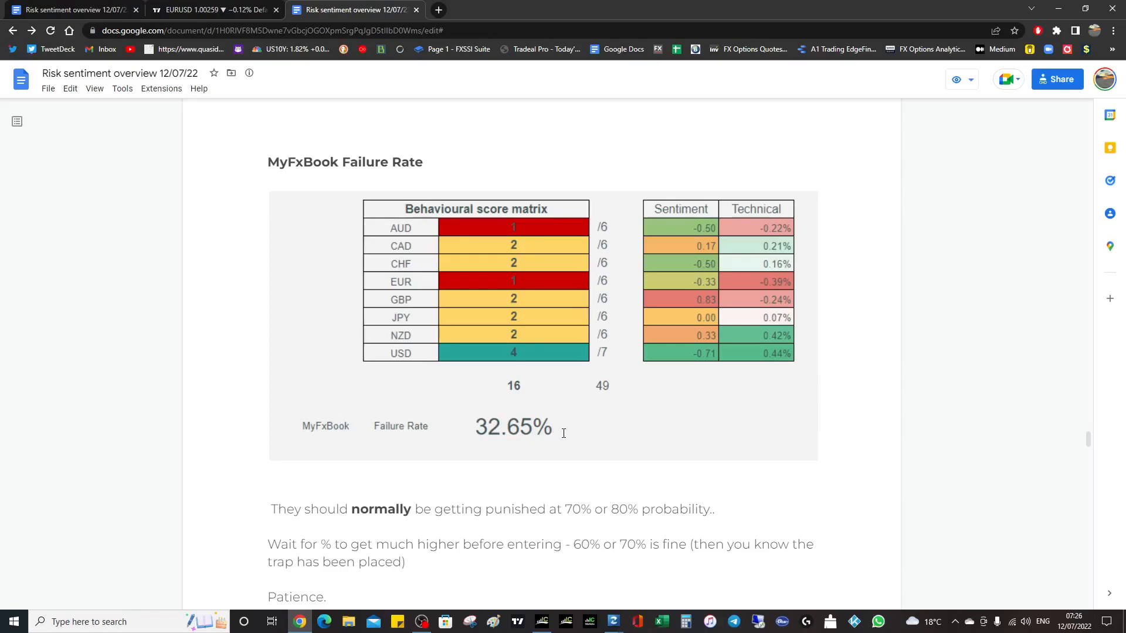
mouse_move(531, 438)
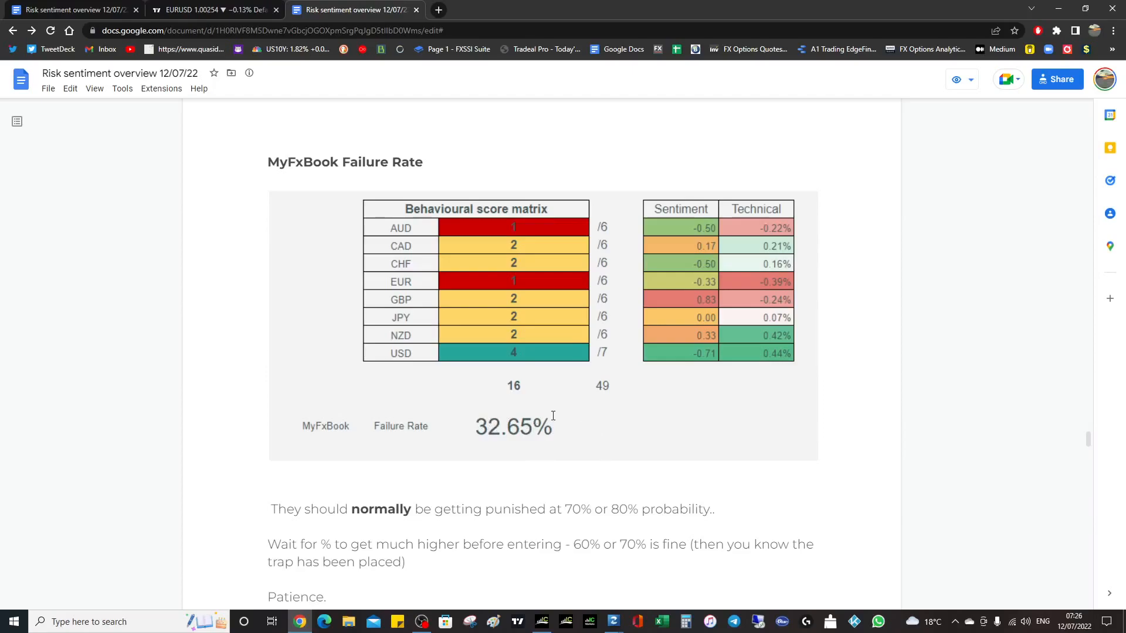
mouse_move(468, 444)
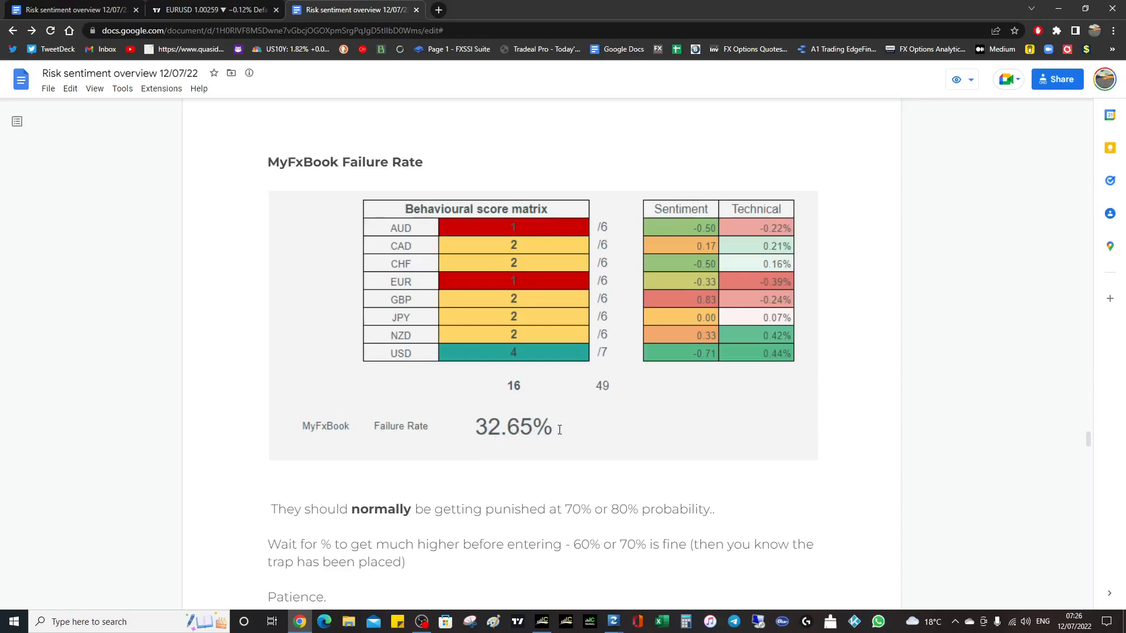
mouse_move(528, 427)
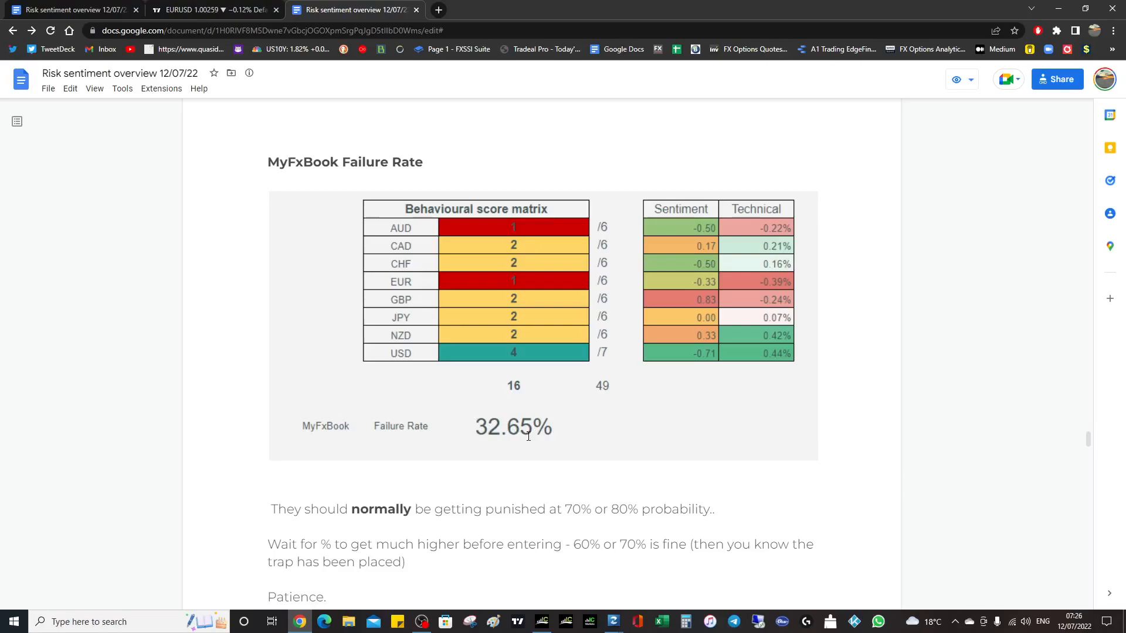
mouse_move(564, 432)
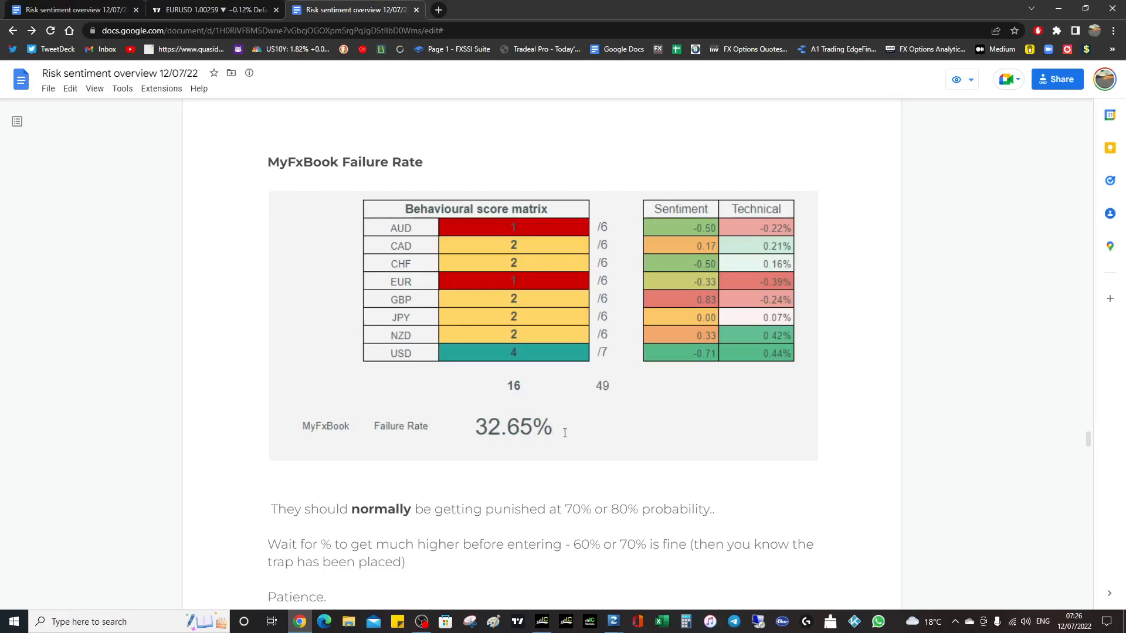
mouse_move(589, 535)
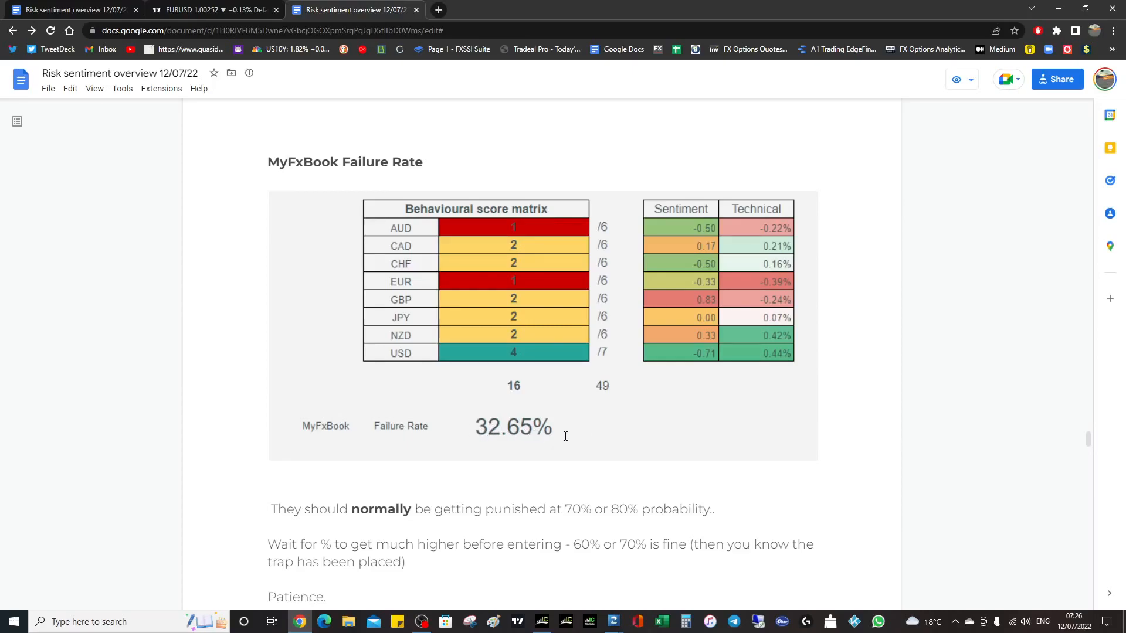
scroll("down", 3)
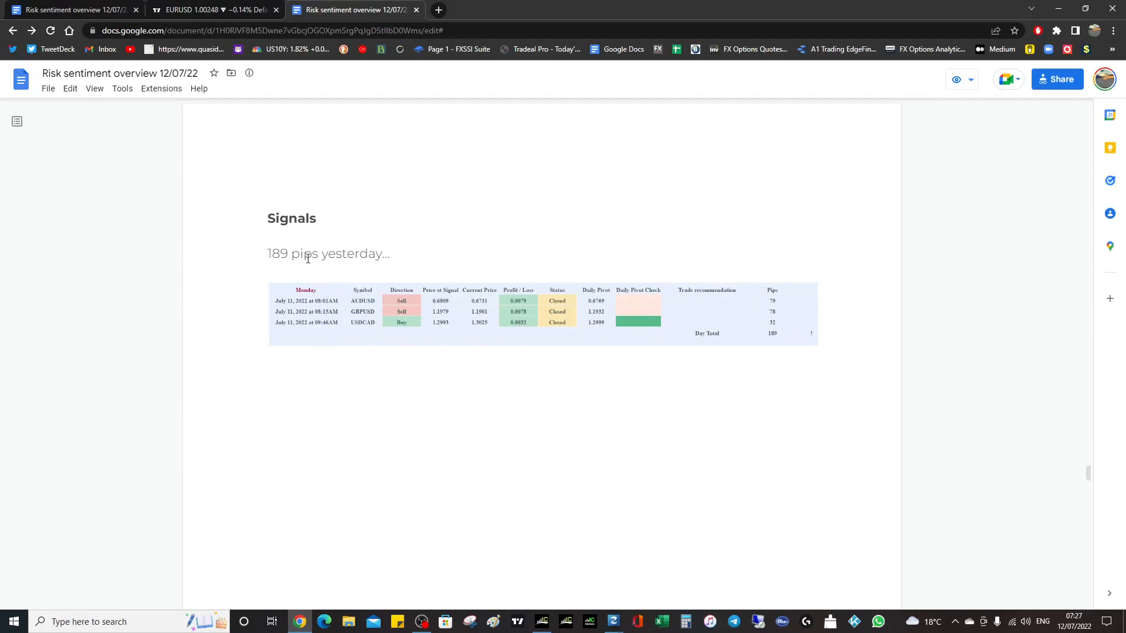
mouse_move(501, 387)
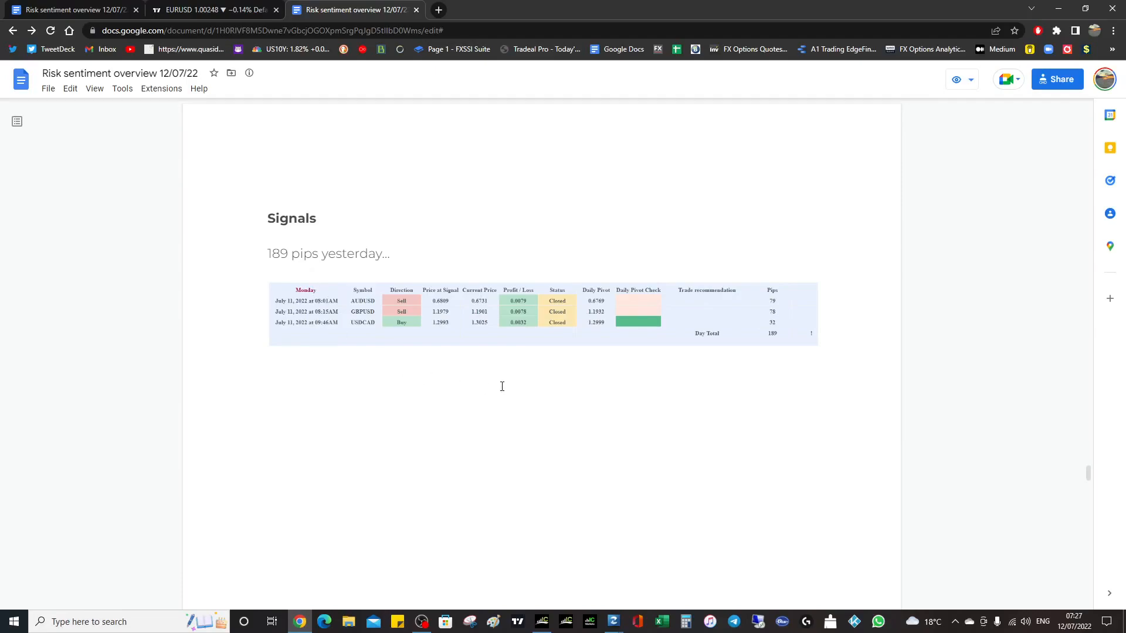
Scroll through Signals and Technical checks to the Tuesday and Wednesday economic calendar.
scroll("down", 3)
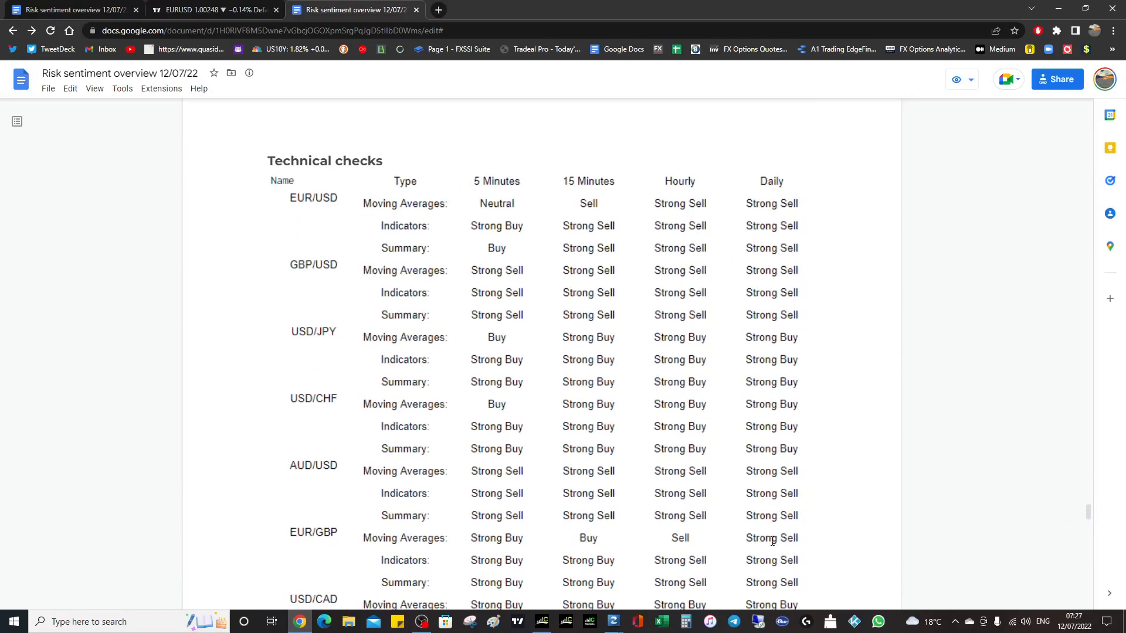
scroll("down", 3)
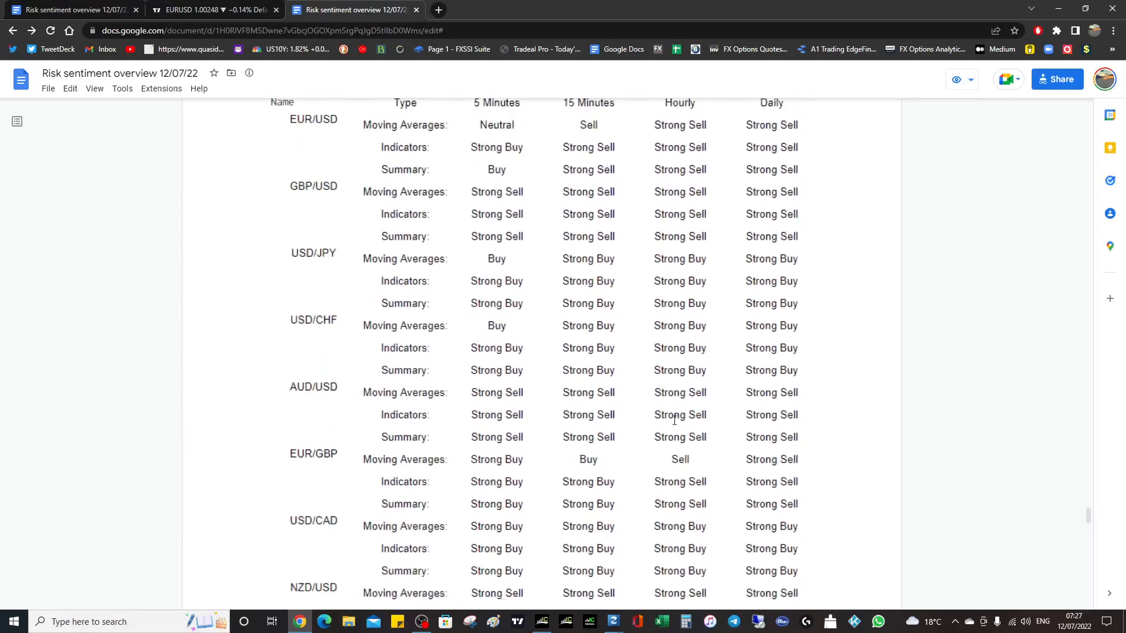
scroll("down", 3)
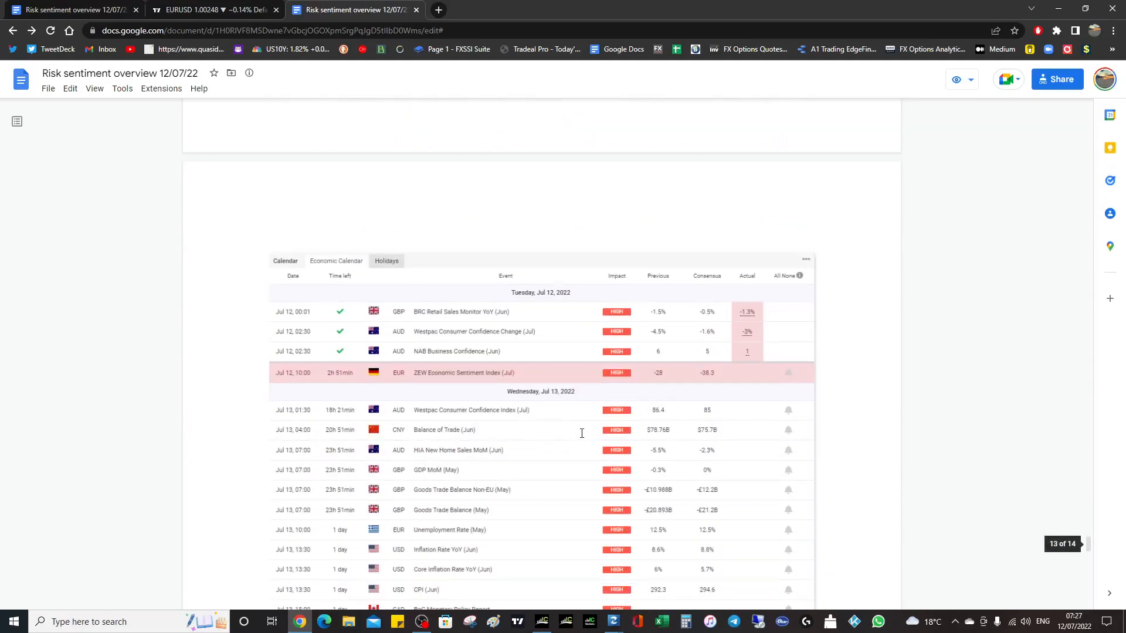
Scroll past the economic calendar to the 'Enjoy your day ahead' and 'Keep calm, always trade safely' sign-off.
scroll("down", 3)
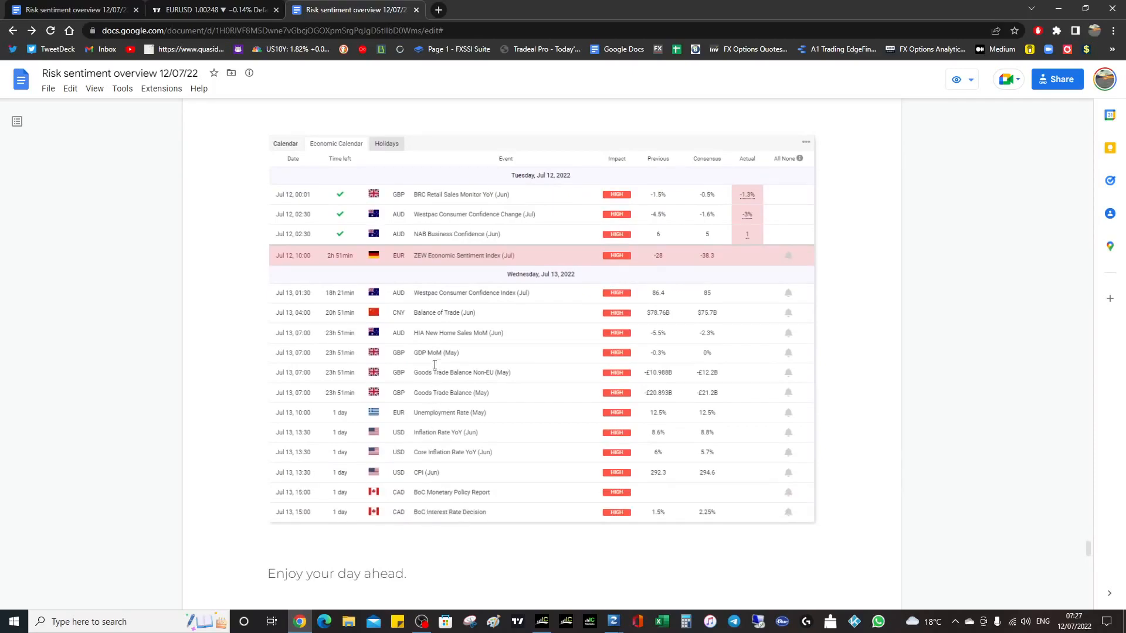
mouse_move(444, 335)
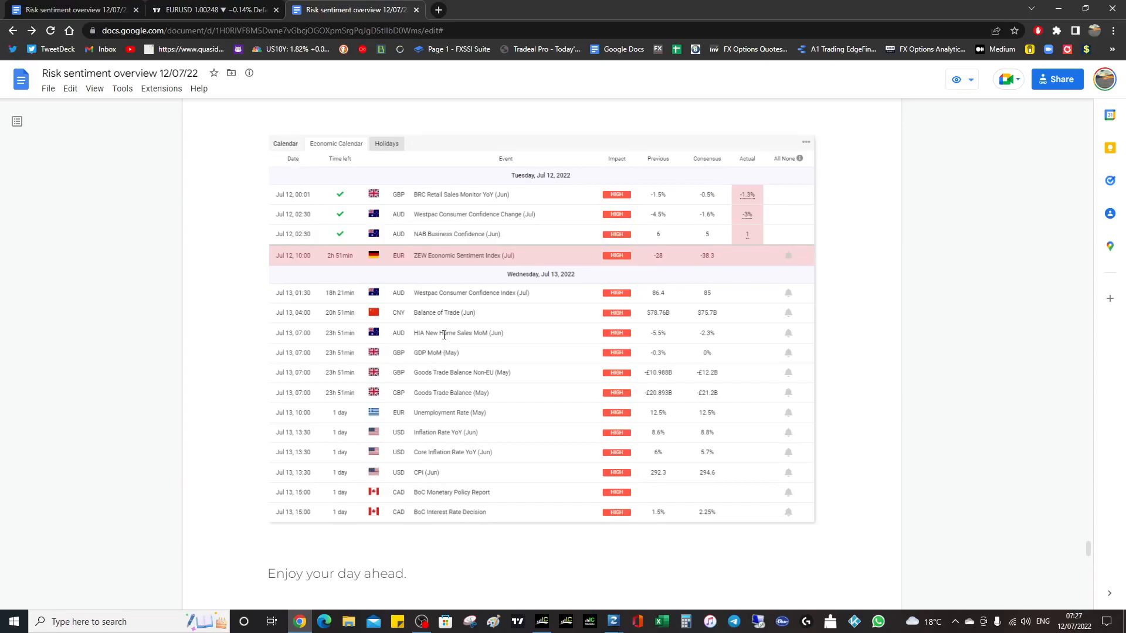
scroll("down", 3)
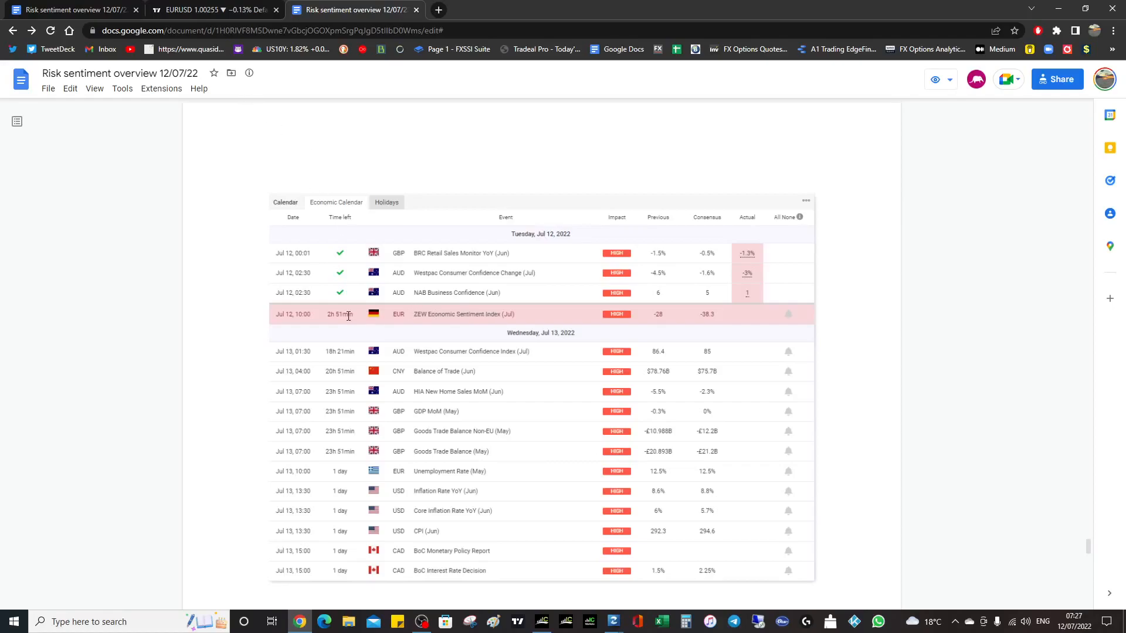
scroll("down", 3)
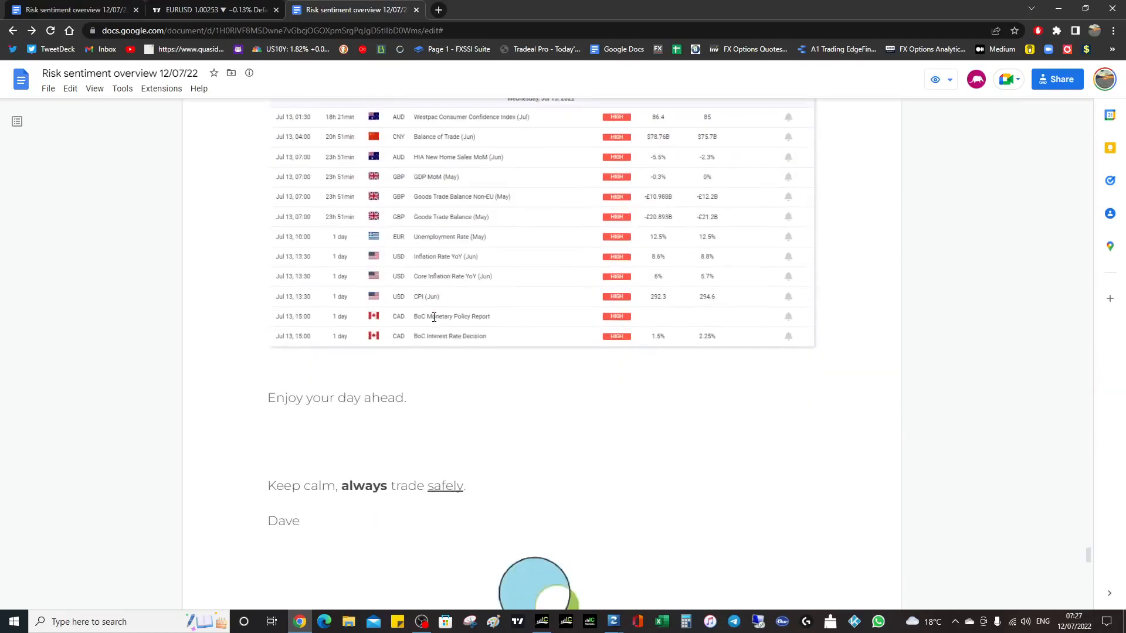
Scroll through to the final links page, then return to the bulletin title and Risk Calculation dashboard.
scroll("down", 3)
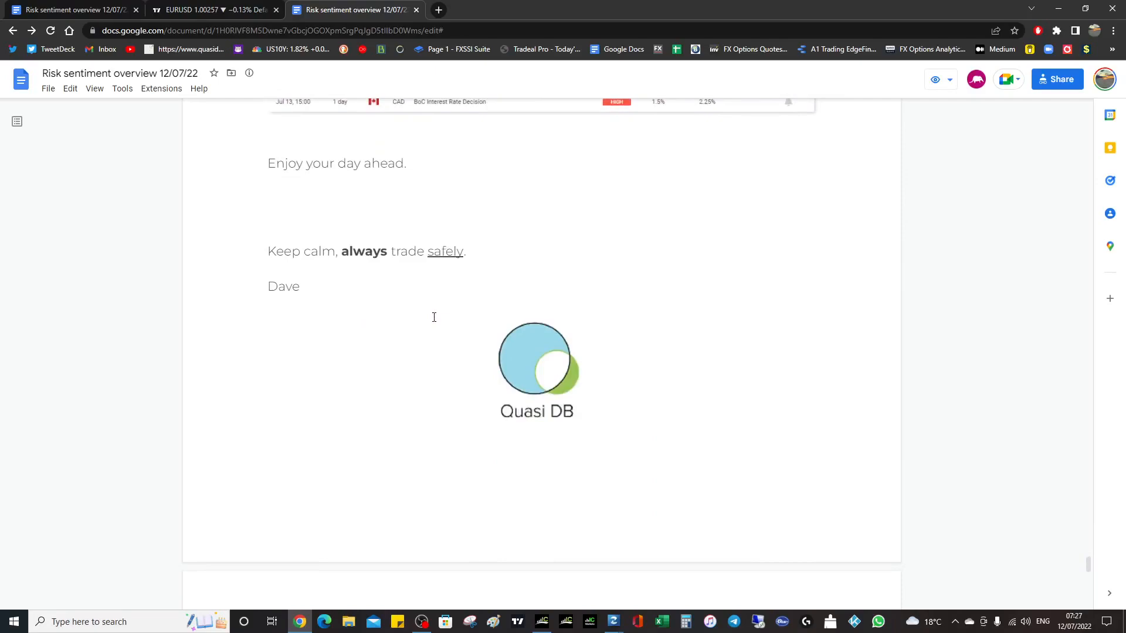
scroll("down", 3)
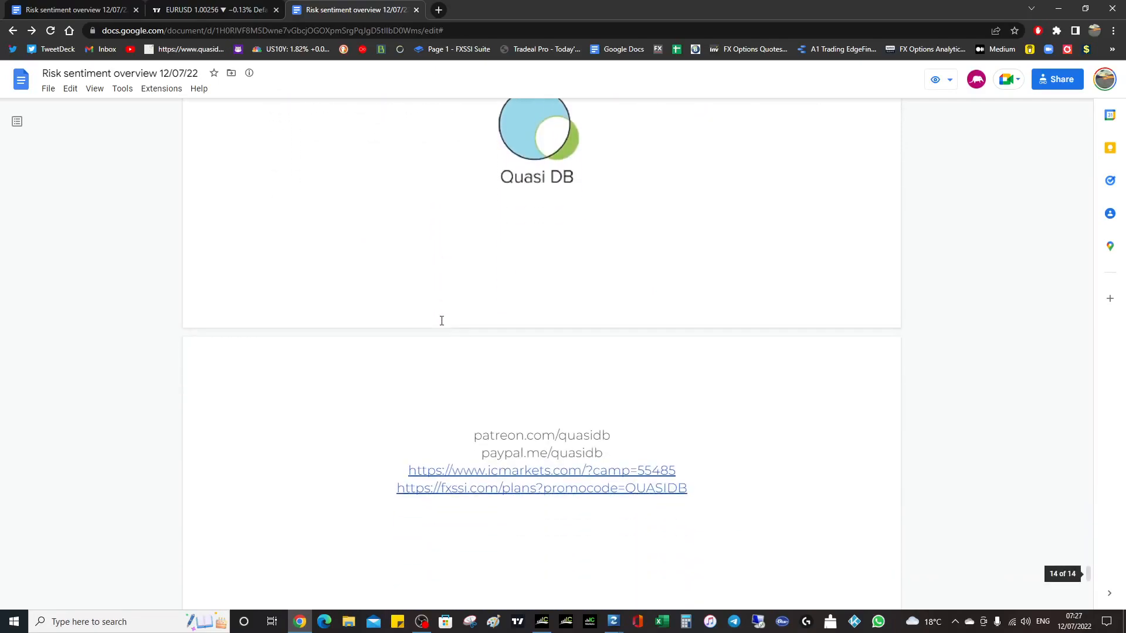
scroll("down", 3)
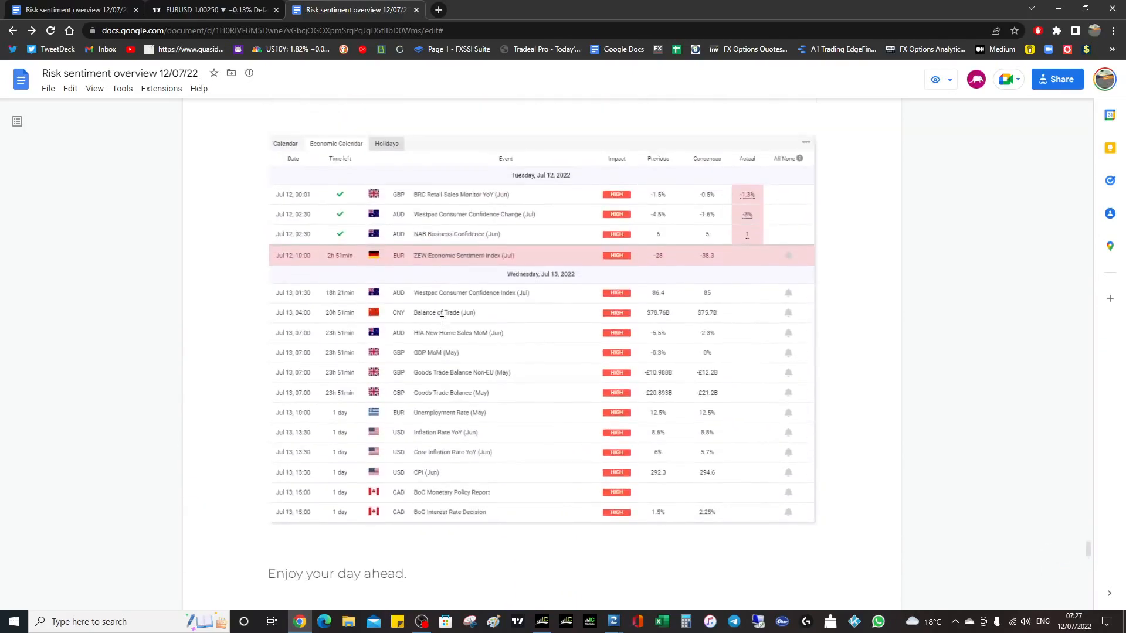
scroll("down", 3)
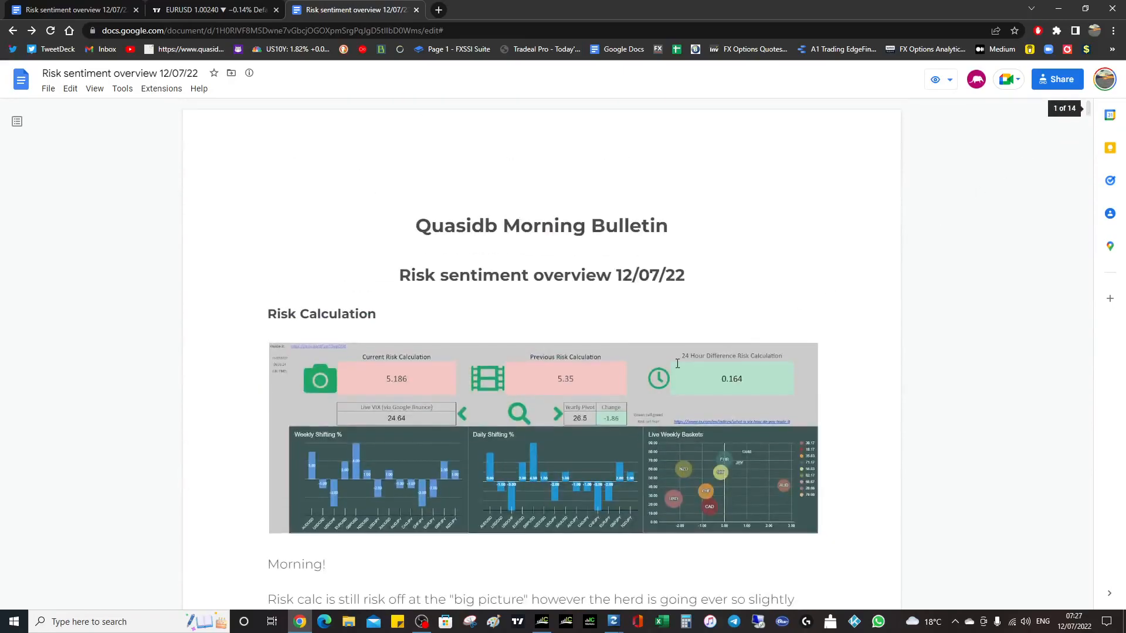
scroll("down", 3)
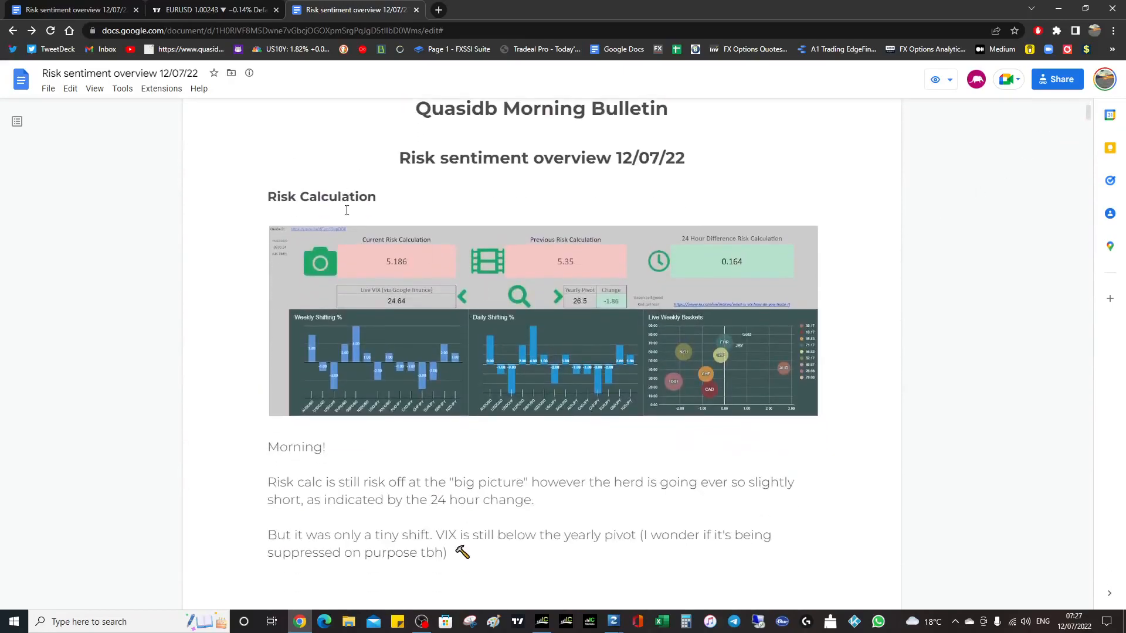